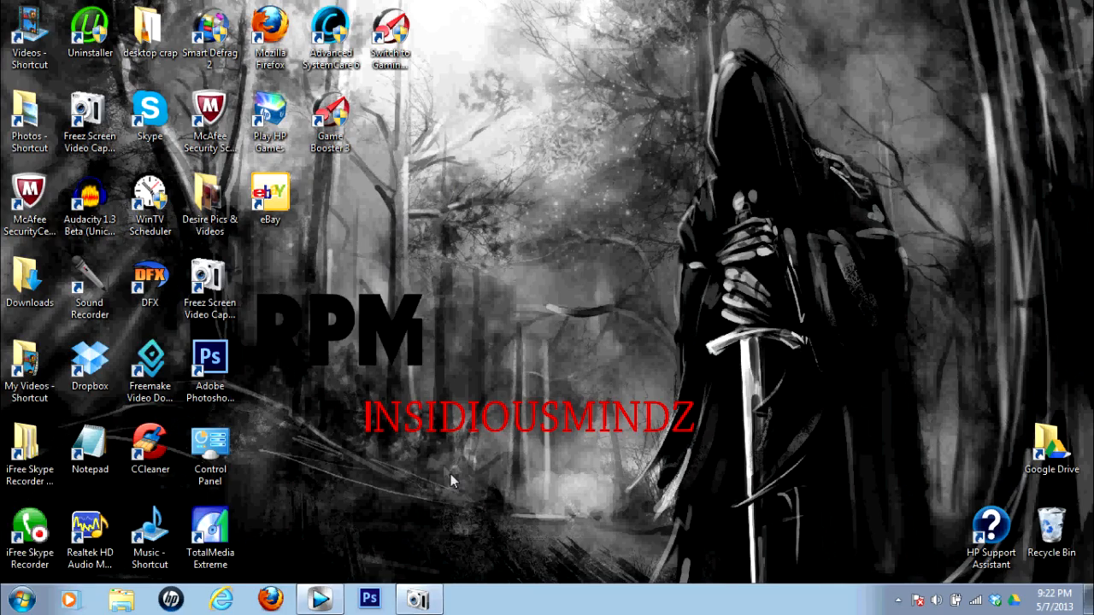
{"action": "mouse_move", "coordinate": [547, 444]}
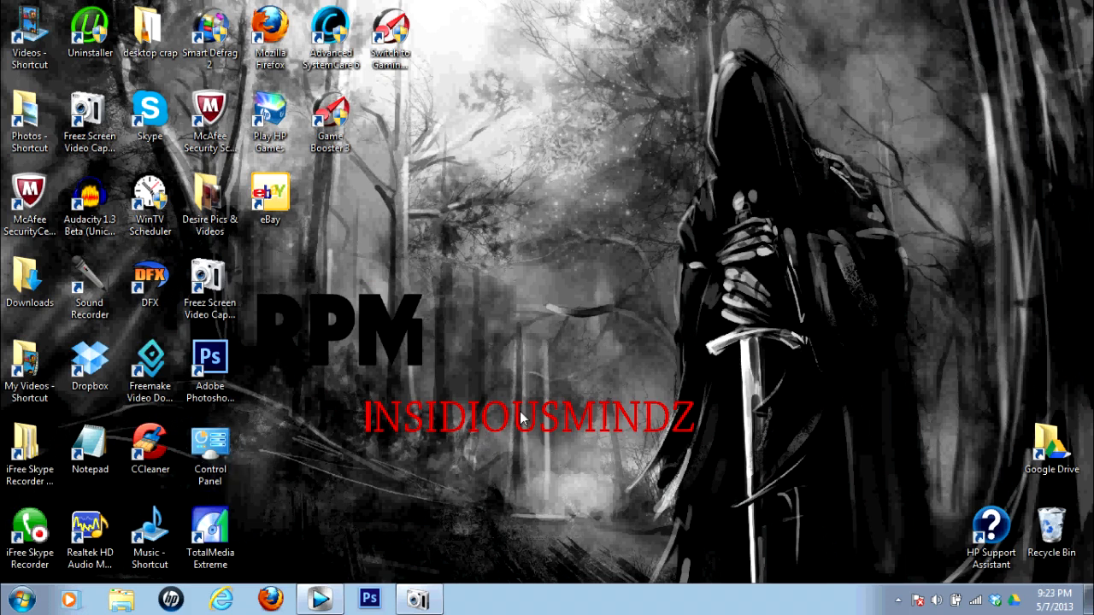
{"action": "mouse_move", "coordinate": [331, 407]}
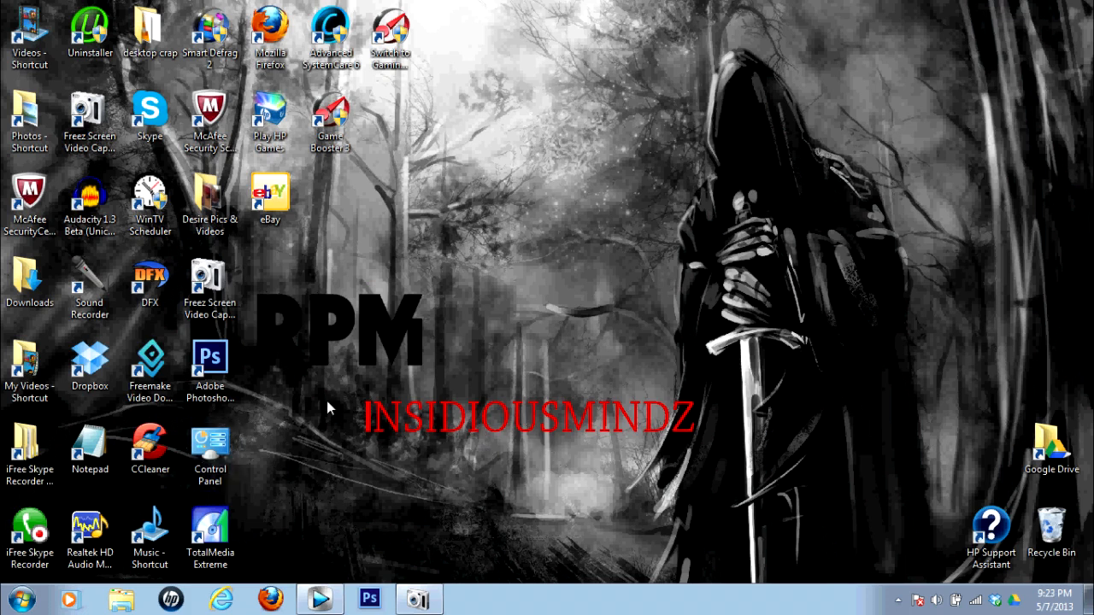
{"action": "mouse_move", "coordinate": [333, 598]}
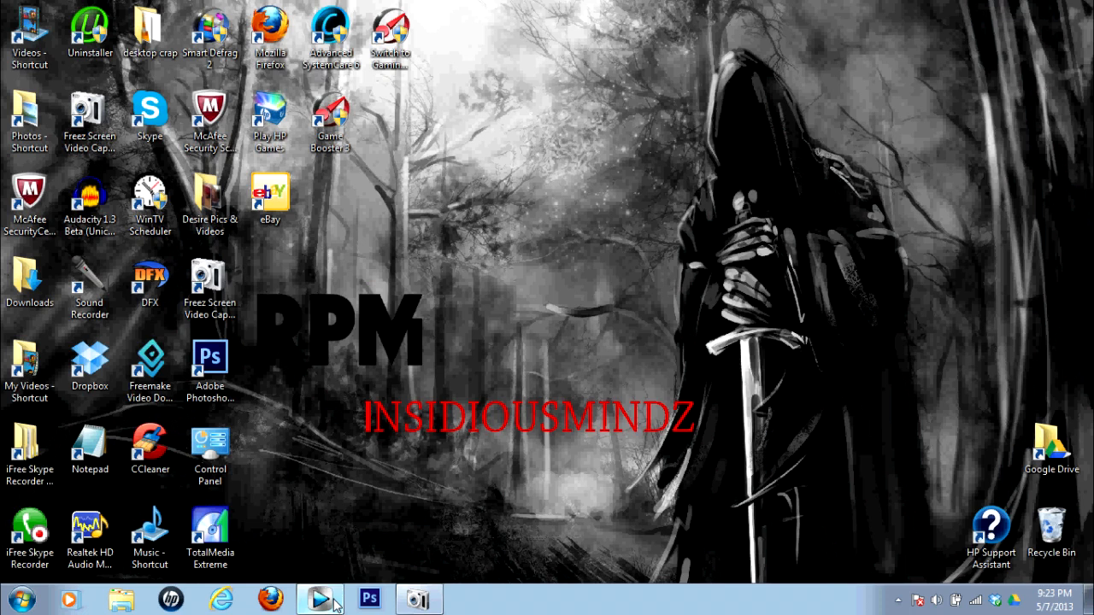
Bring the Vegas Pro gameplay project window to the front from the taskbar
{"action": "left_click", "coordinate": [319, 599]}
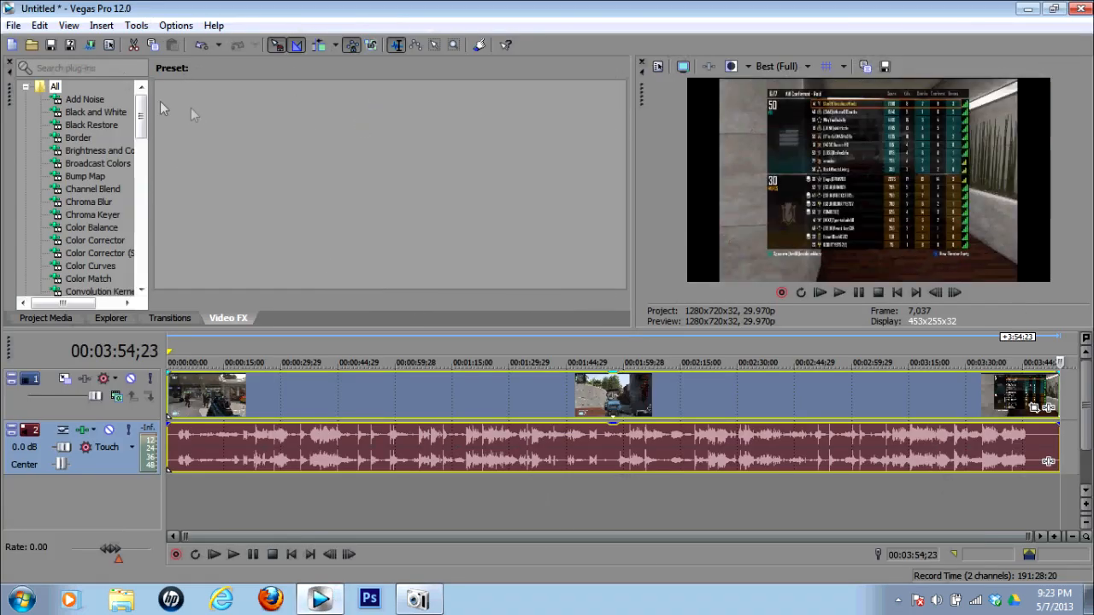
{"action": "mouse_move", "coordinate": [334, 231]}
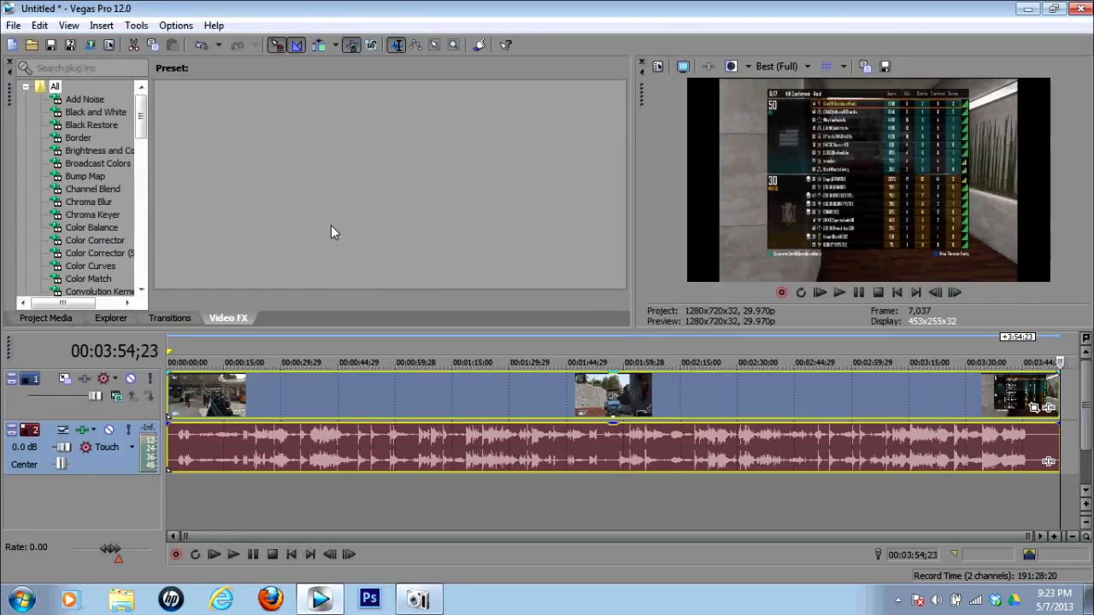
{"action": "mouse_move", "coordinate": [269, 136]}
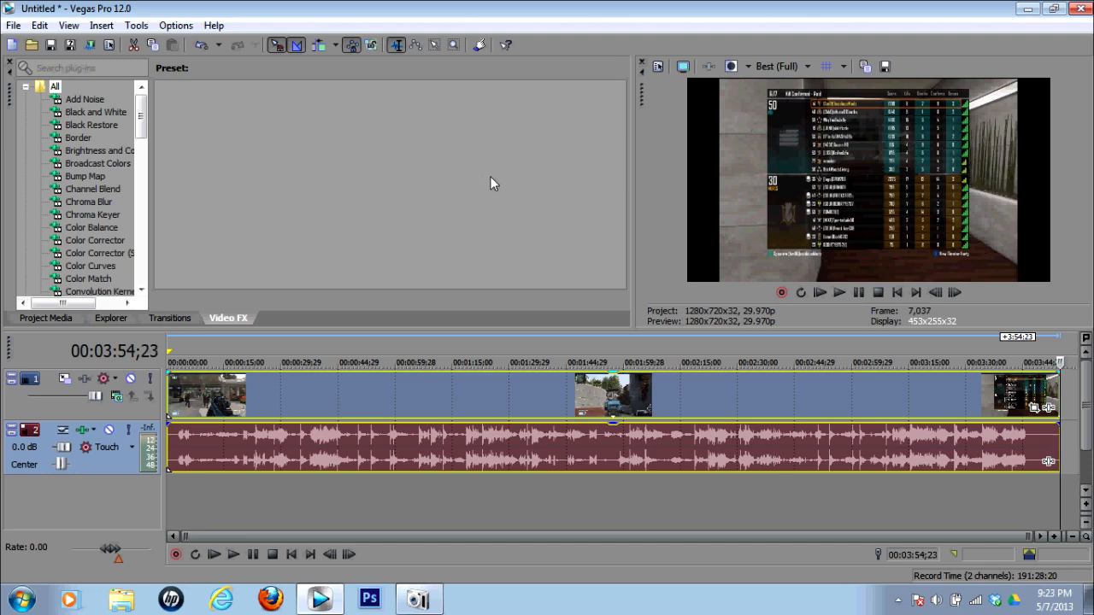
{"action": "mouse_move", "coordinate": [342, 158]}
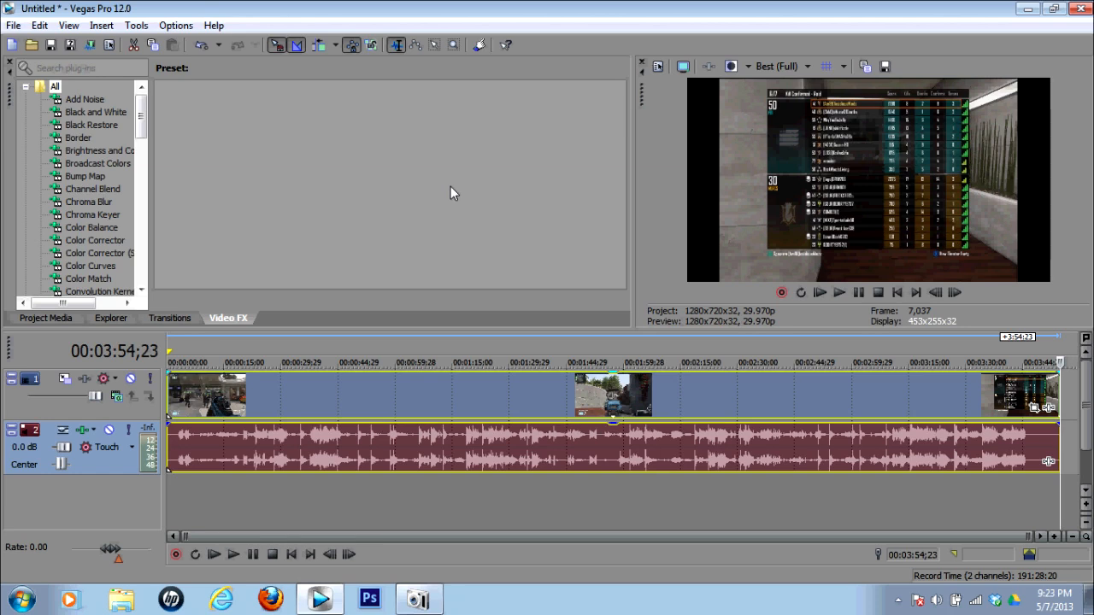
{"action": "mouse_move", "coordinate": [339, 198]}
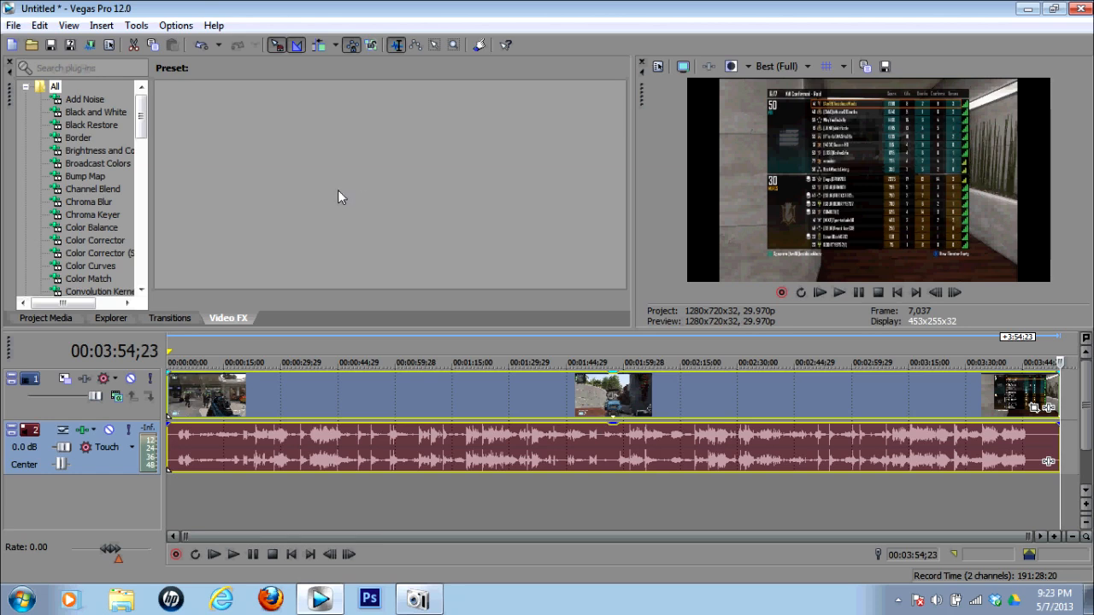
{"action": "mouse_move", "coordinate": [300, 178]}
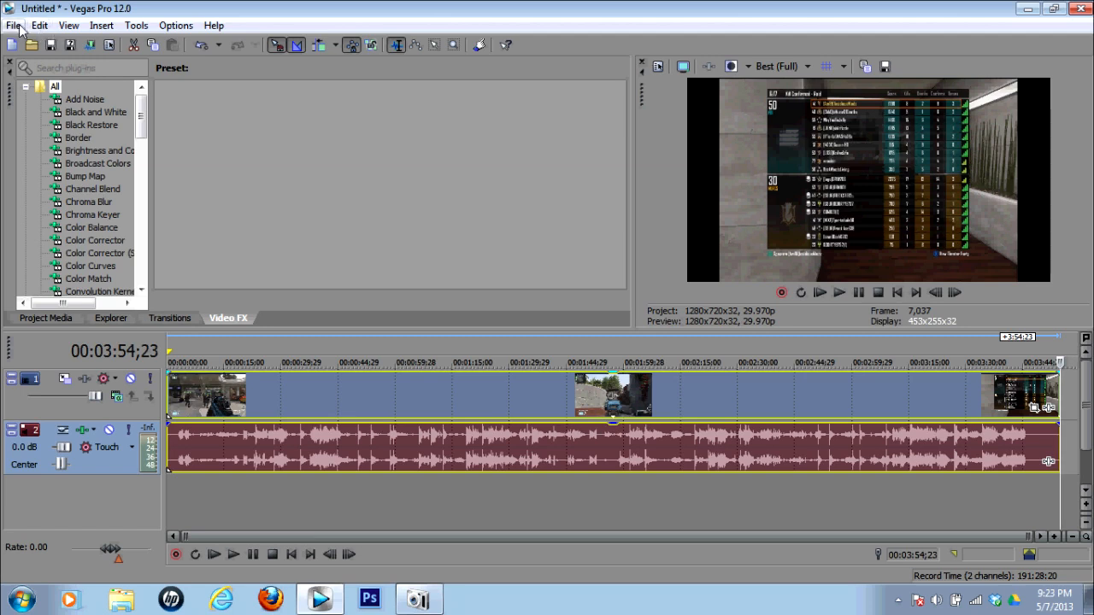
{"action": "mouse_move", "coordinate": [381, 380]}
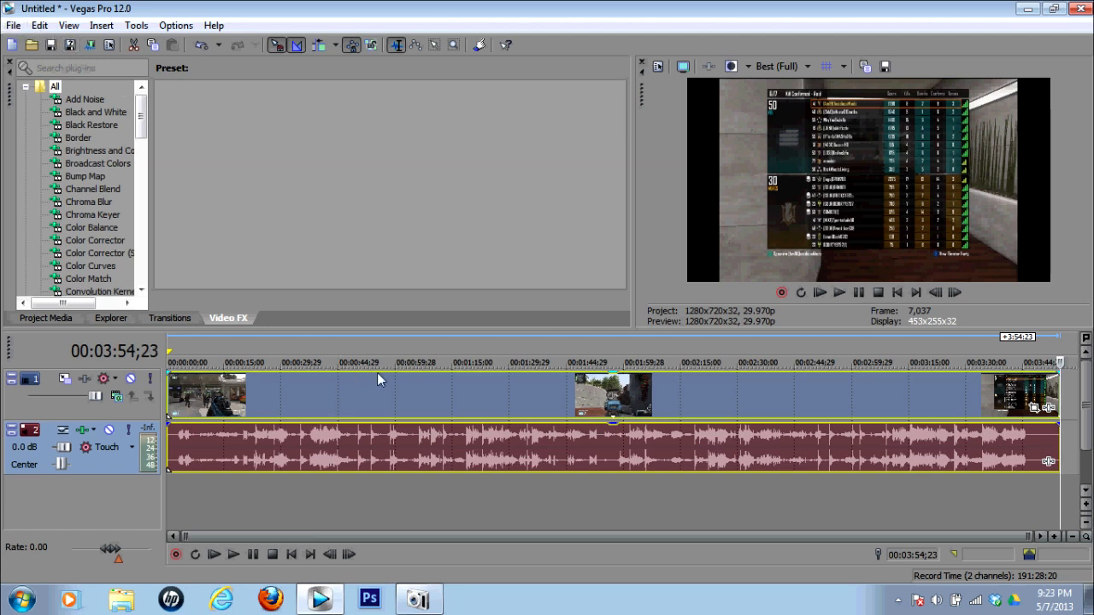
{"action": "mouse_move", "coordinate": [336, 398]}
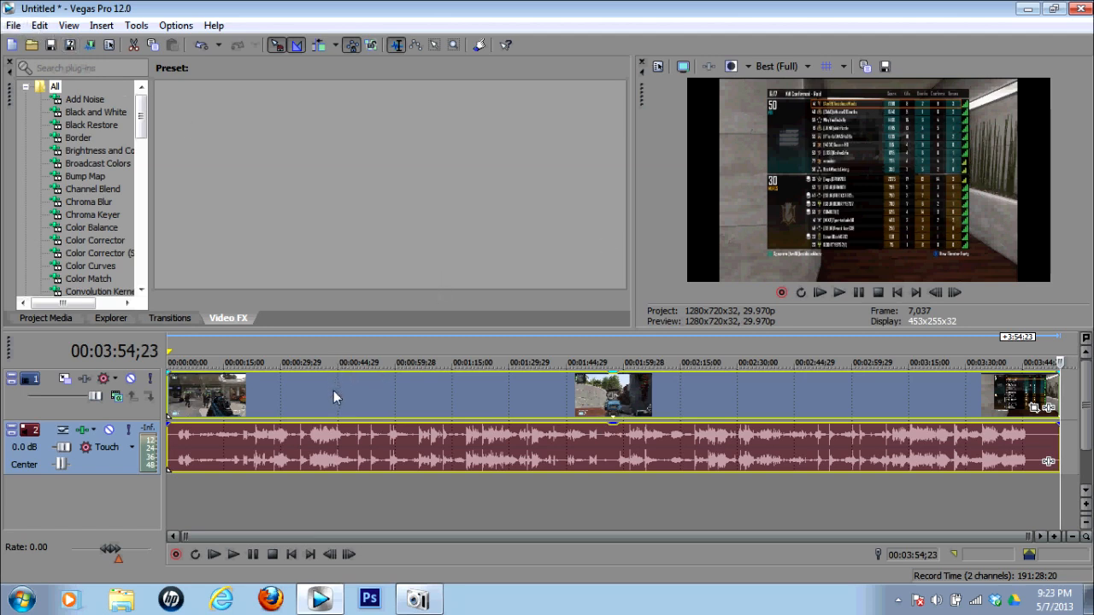
Select the gameplay video event on track 1 of the timeline
{"action": "left_click", "coordinate": [333, 362]}
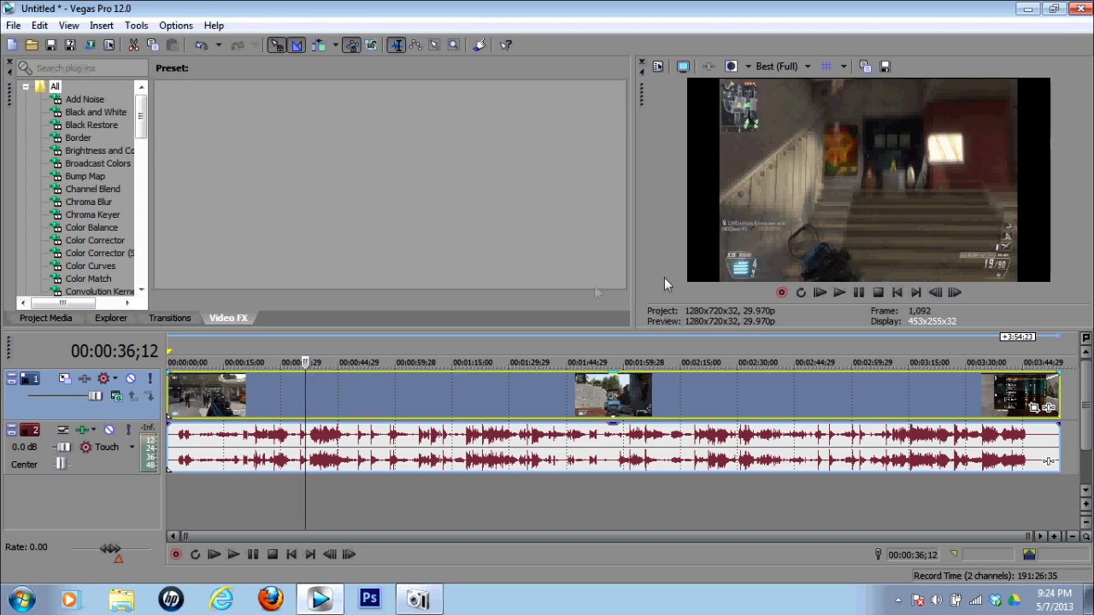
{"action": "mouse_move", "coordinate": [406, 410]}
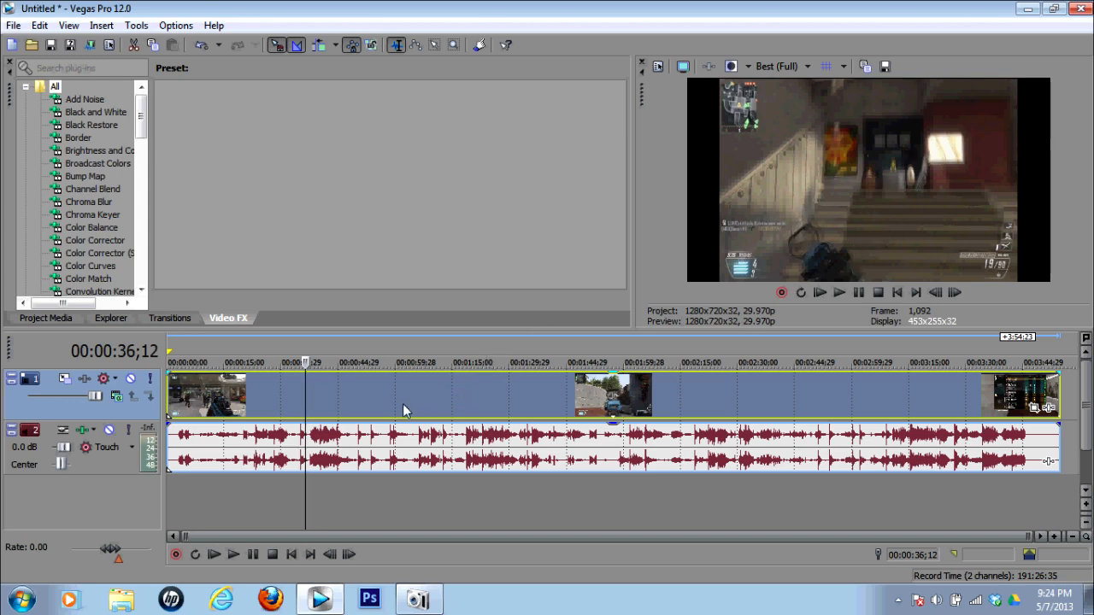
Set the gameplay event's Properties resampling option to Disable resample
{"action": "right_click", "coordinate": [406, 410]}
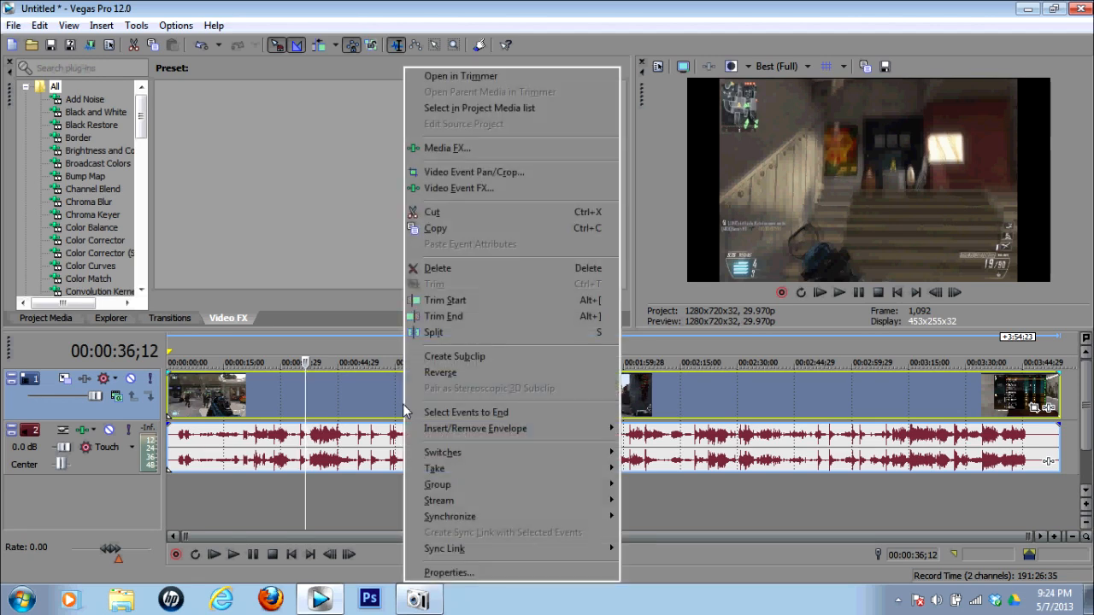
{"action": "mouse_move", "coordinate": [457, 549]}
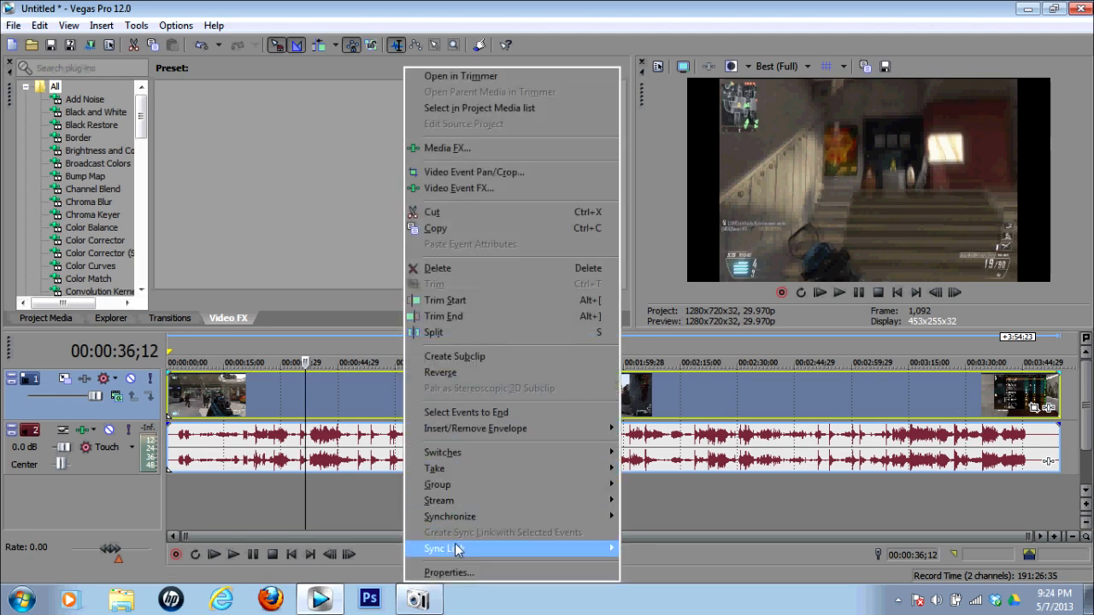
{"action": "left_click", "coordinate": [449, 572]}
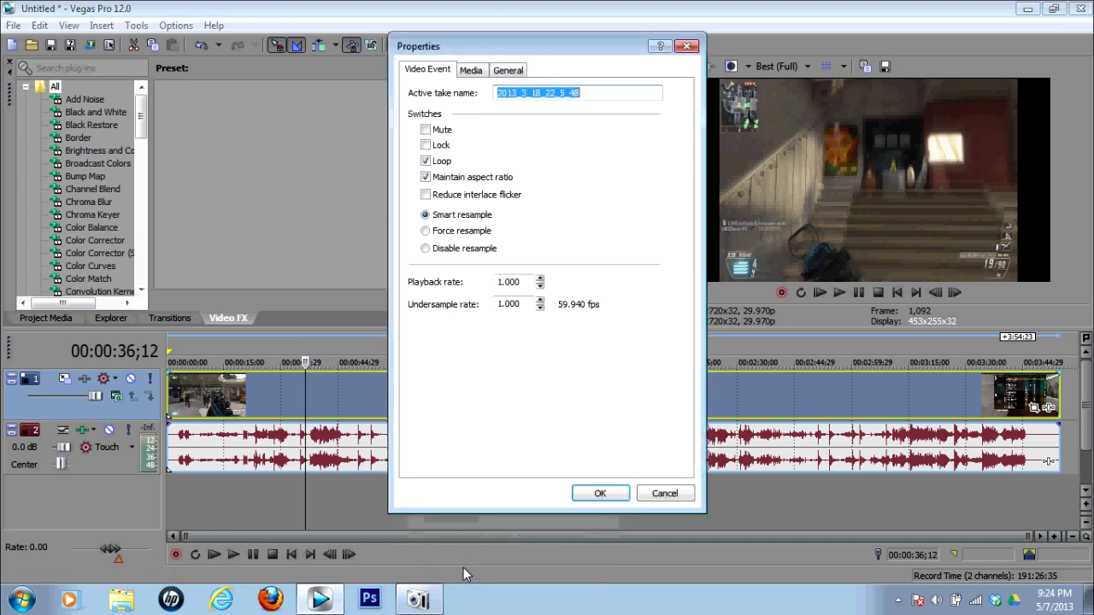
{"action": "mouse_move", "coordinate": [725, 169]}
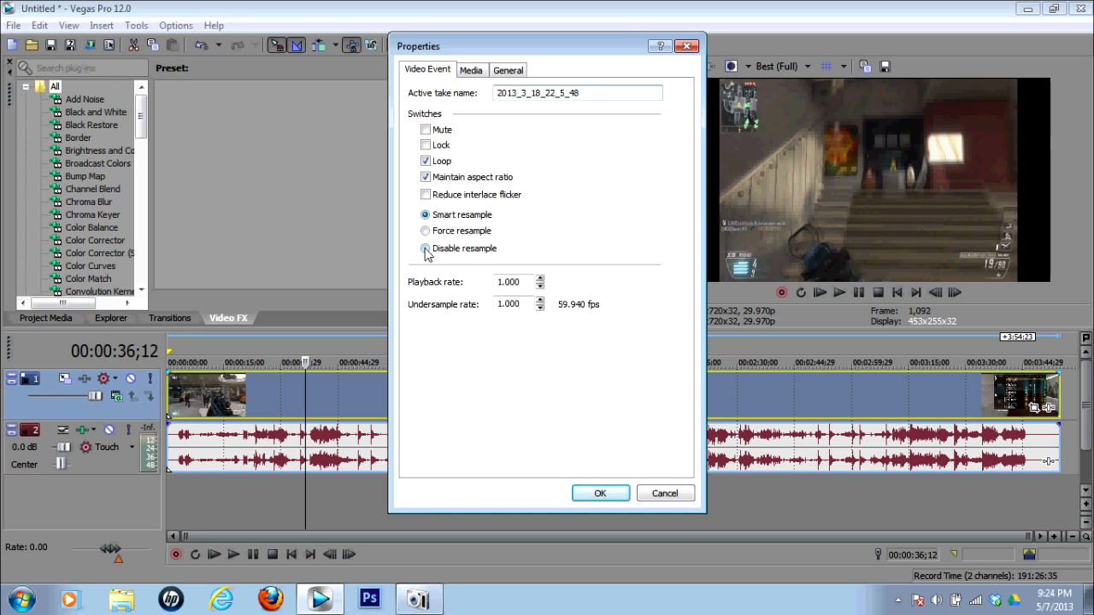
{"action": "left_click", "coordinate": [426, 248]}
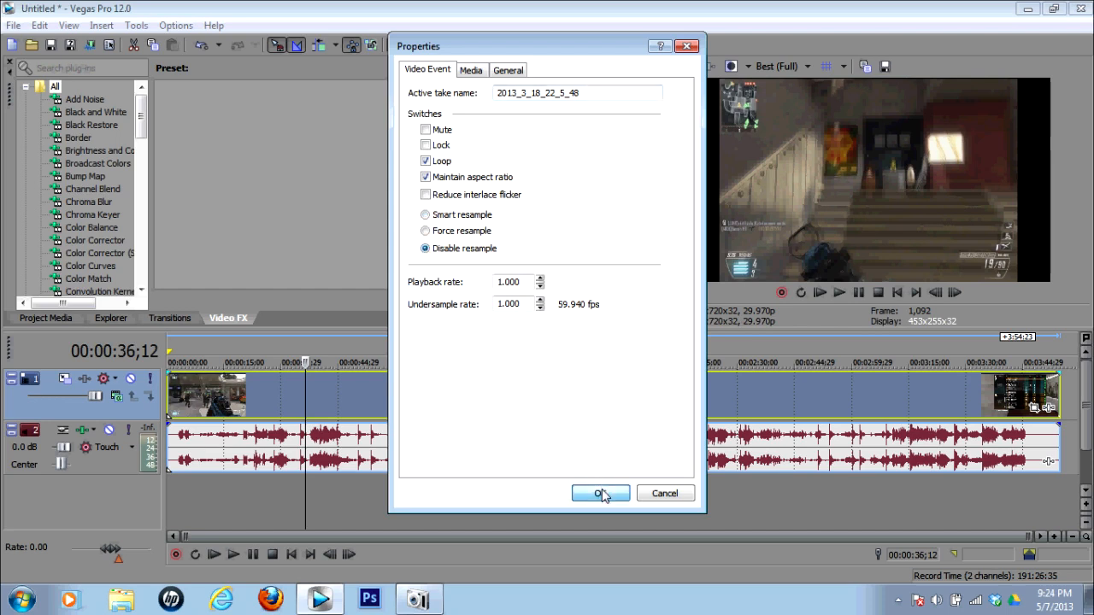
Confirm the Disable resample setting in the event Properties dialog
{"action": "left_click", "coordinate": [600, 493]}
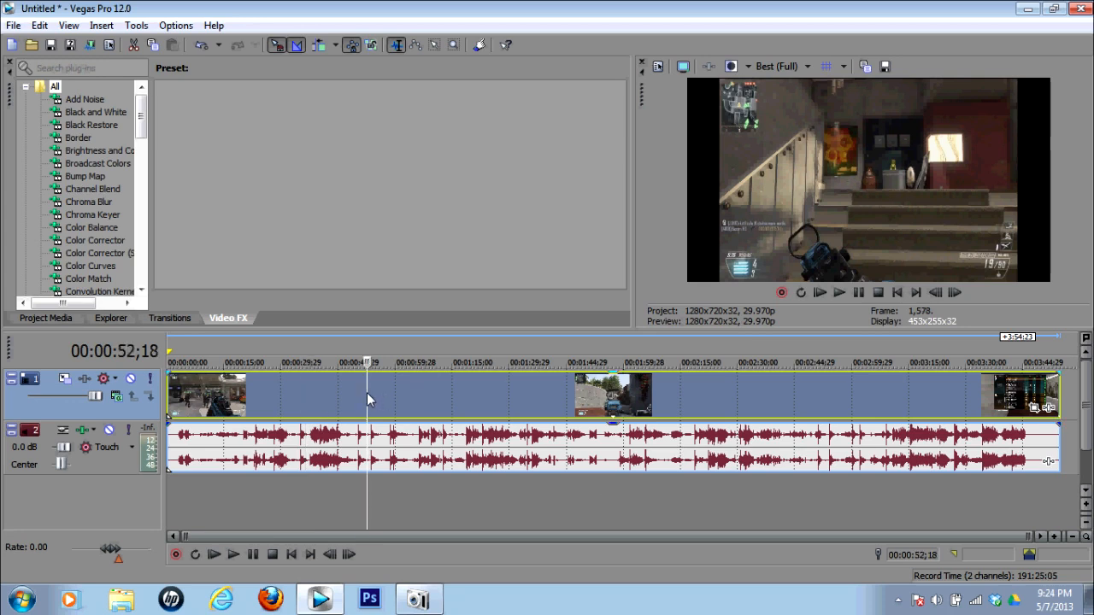
{"action": "mouse_move", "coordinate": [435, 396]}
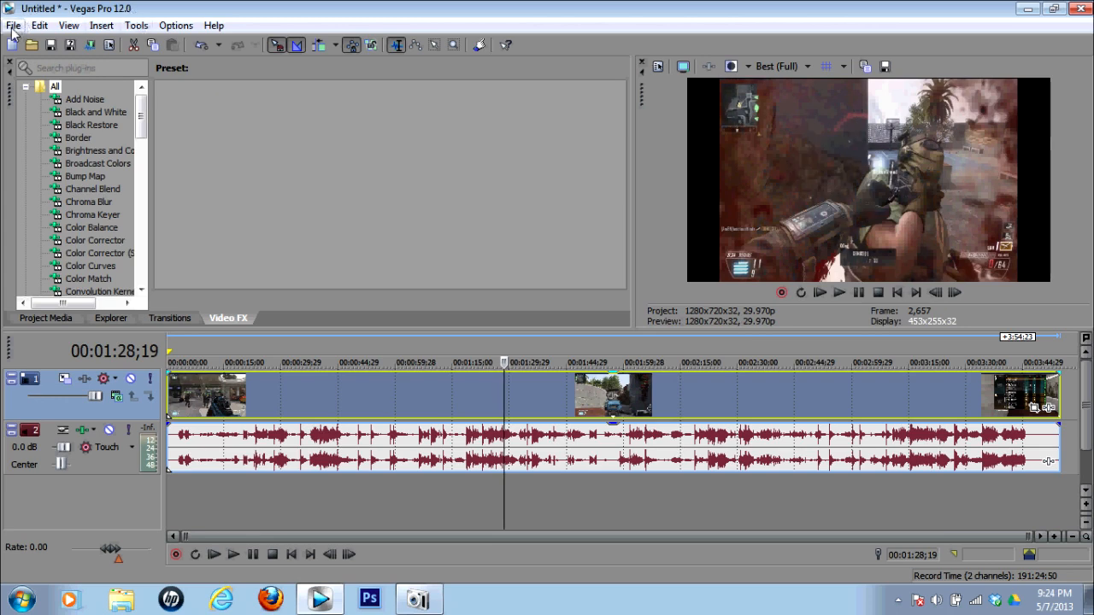
{"action": "mouse_move", "coordinate": [40, 25]}
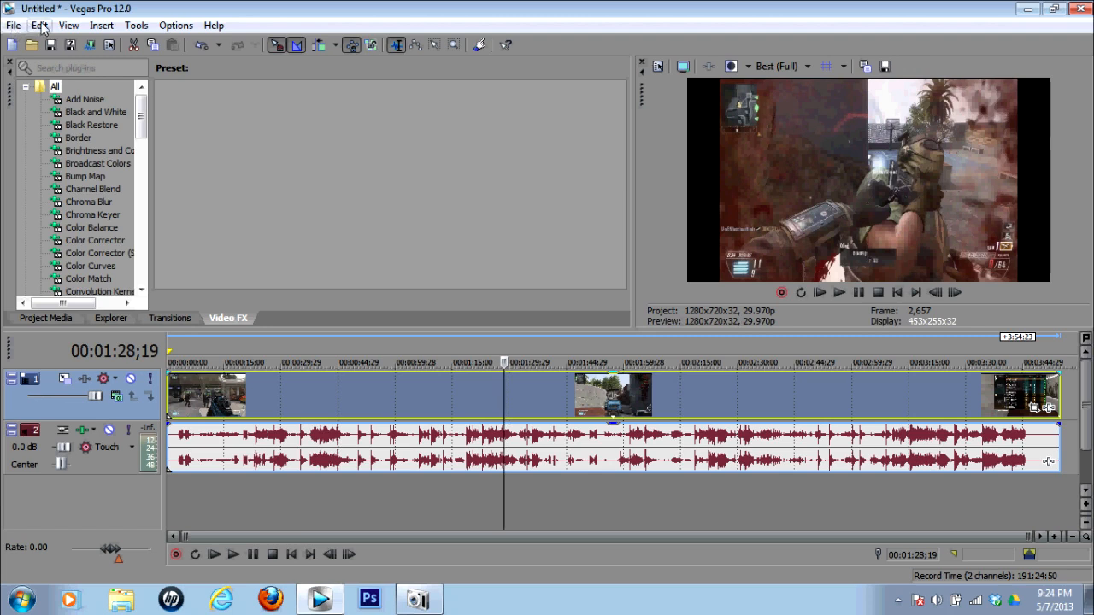
{"action": "mouse_move", "coordinate": [14, 25]}
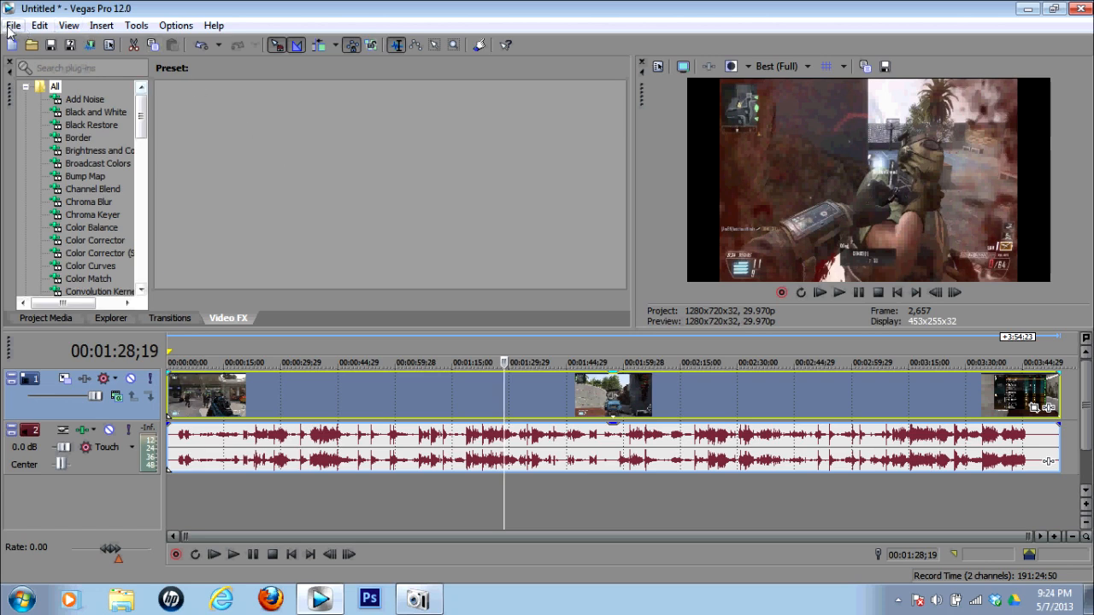
{"action": "mouse_move", "coordinate": [162, 210]}
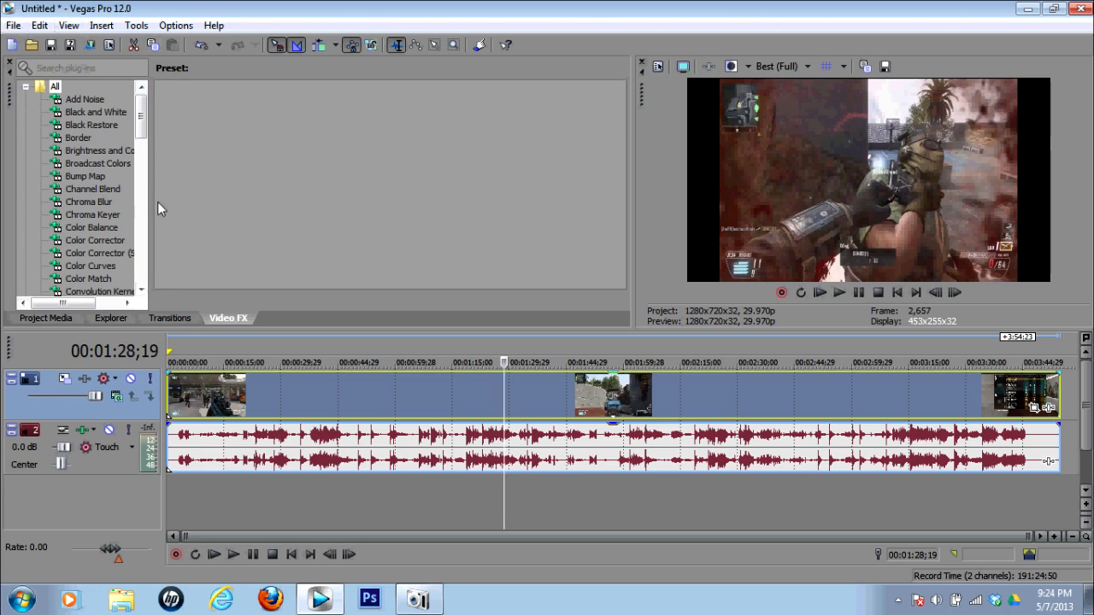
{"action": "mouse_move", "coordinate": [459, 328]}
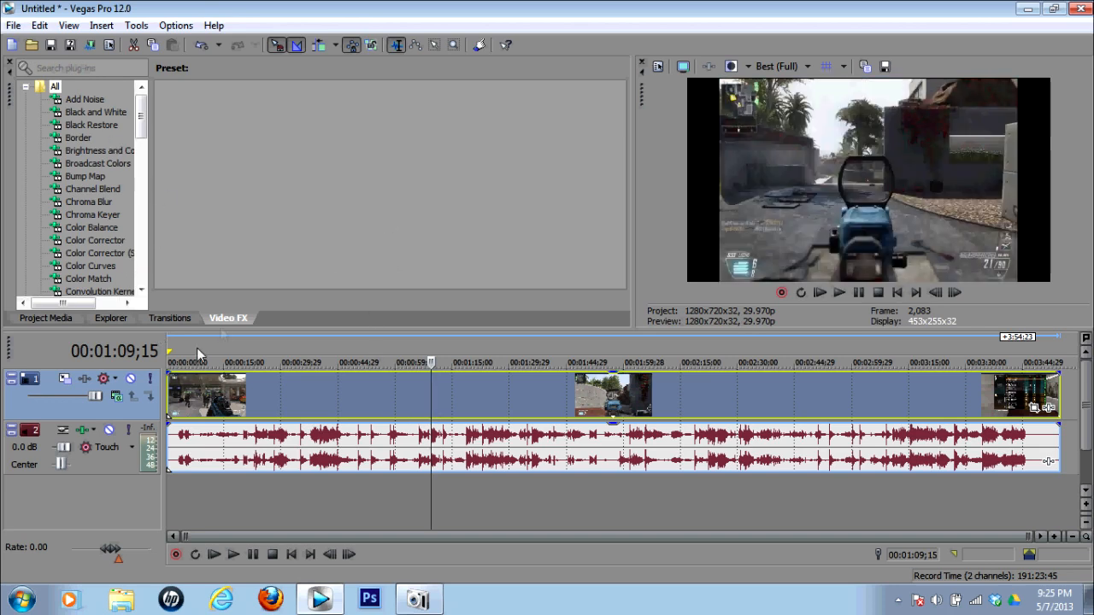
{"action": "left_click", "coordinate": [46, 318]}
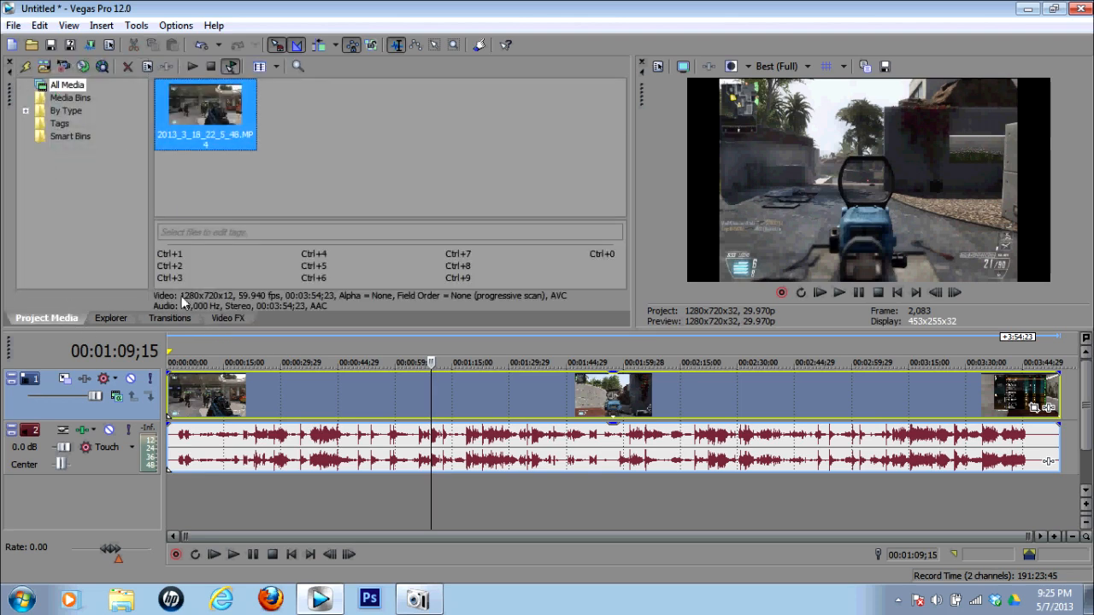
{"action": "left_click", "coordinate": [169, 318]}
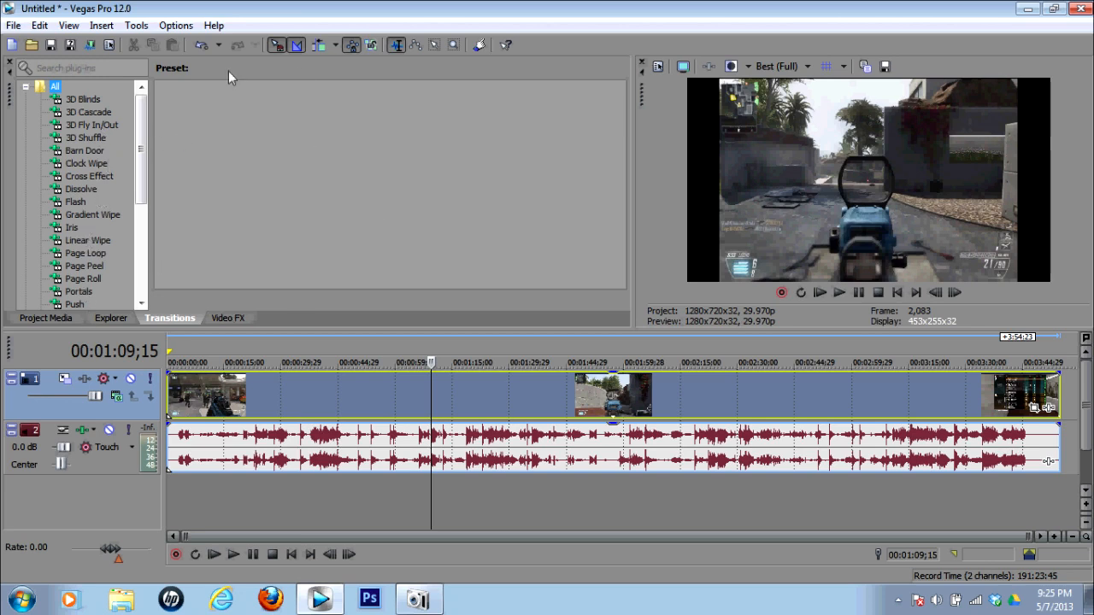
{"action": "mouse_move", "coordinate": [315, 298]}
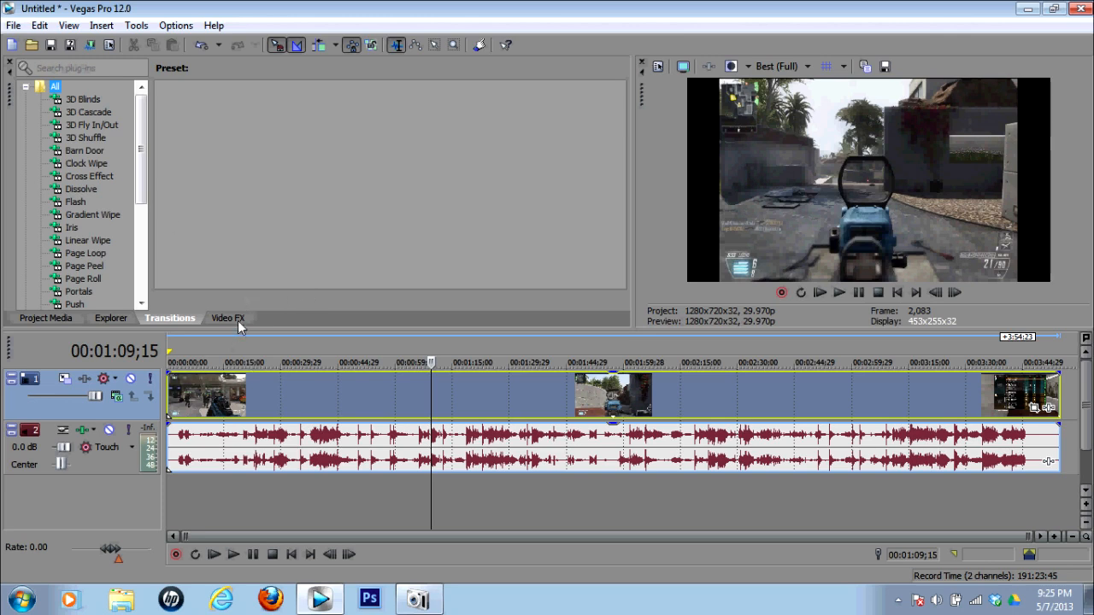
{"action": "left_click", "coordinate": [229, 318]}
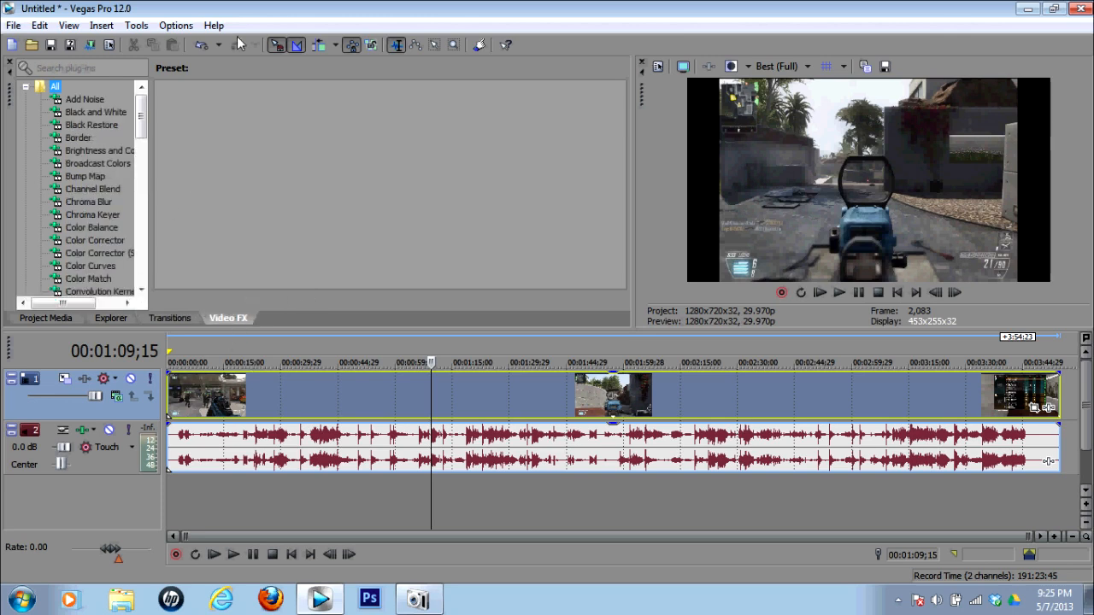
{"action": "mouse_move", "coordinate": [164, 239]}
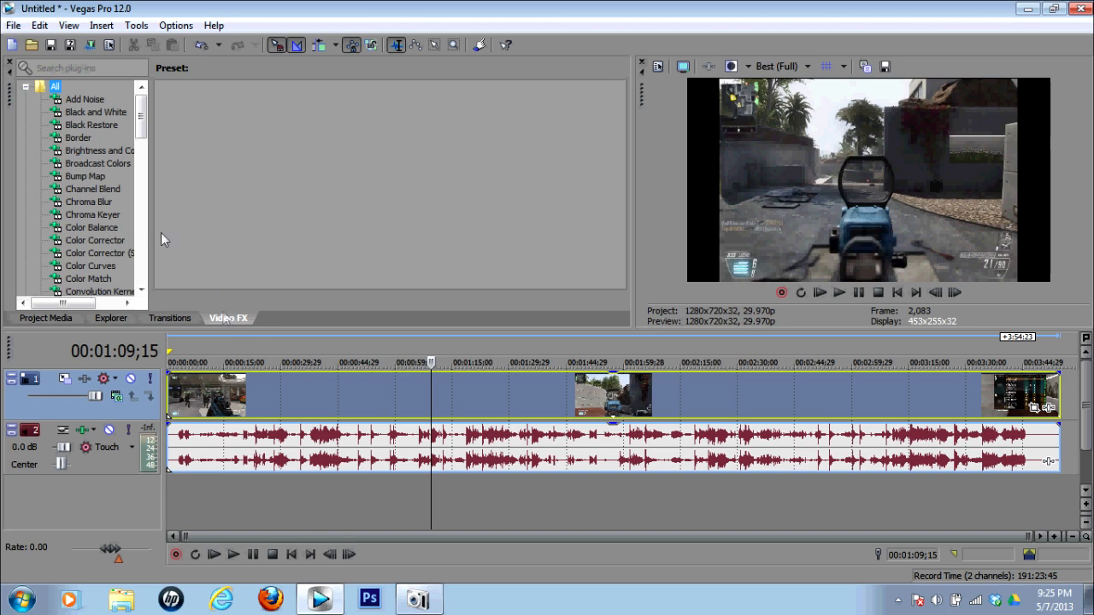
{"action": "left_click", "coordinate": [96, 150]}
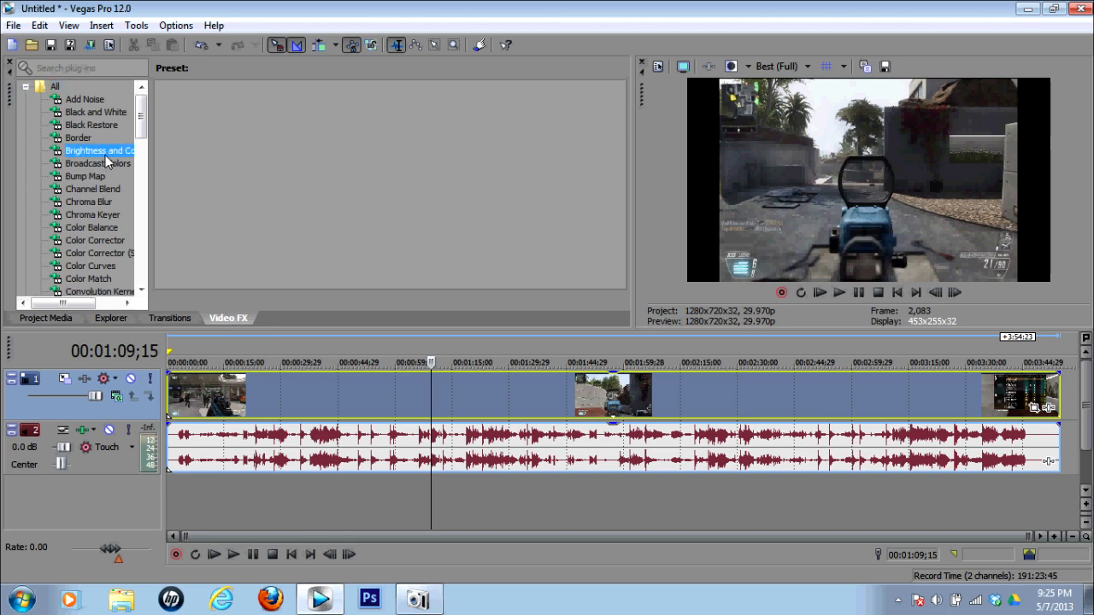
Apply the Brightness and Contrast video effect to the gameplay event
{"action": "left_click", "coordinate": [96, 150]}
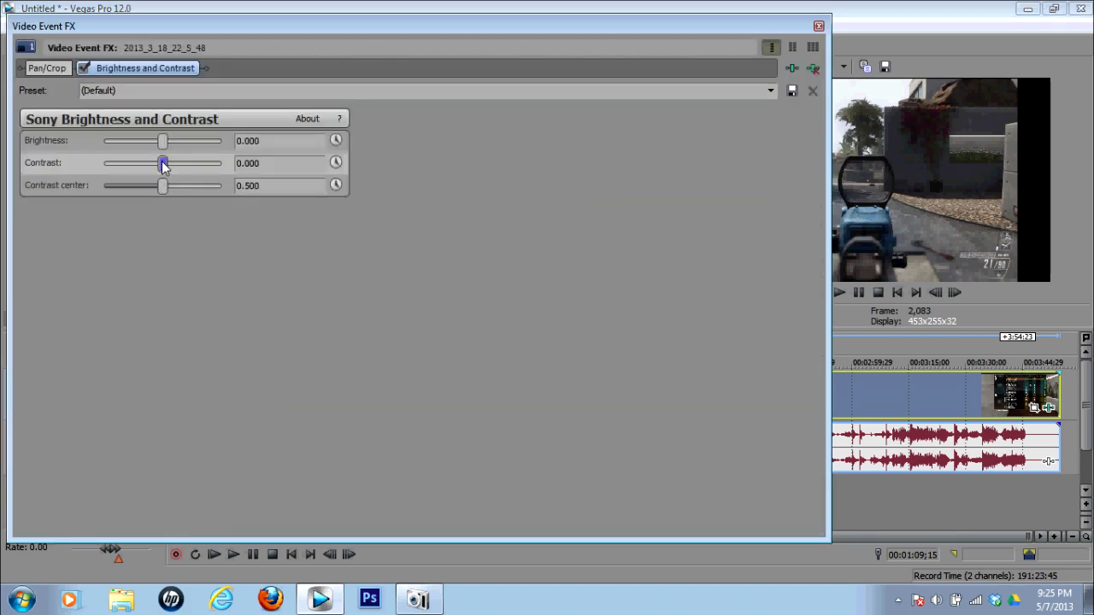
Set brightness and contrast to 0.048, then add the Color Corrector effect
{"action": "left_click_drag", "start_coordinate": [163, 164], "coordinate": [166, 163]}
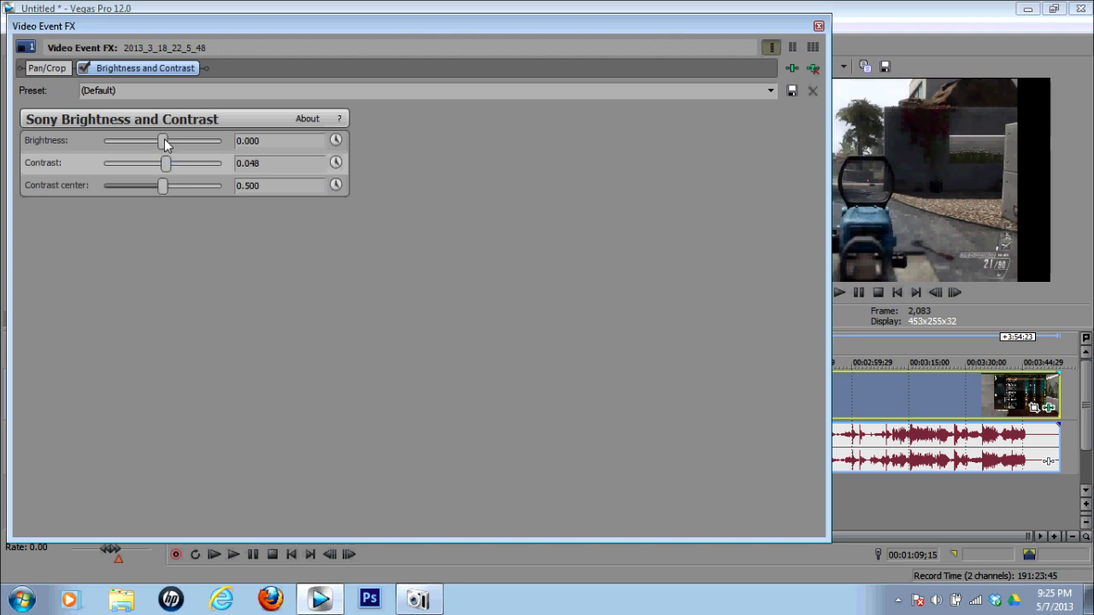
{"action": "left_click_drag", "start_coordinate": [163, 141], "coordinate": [168, 141]}
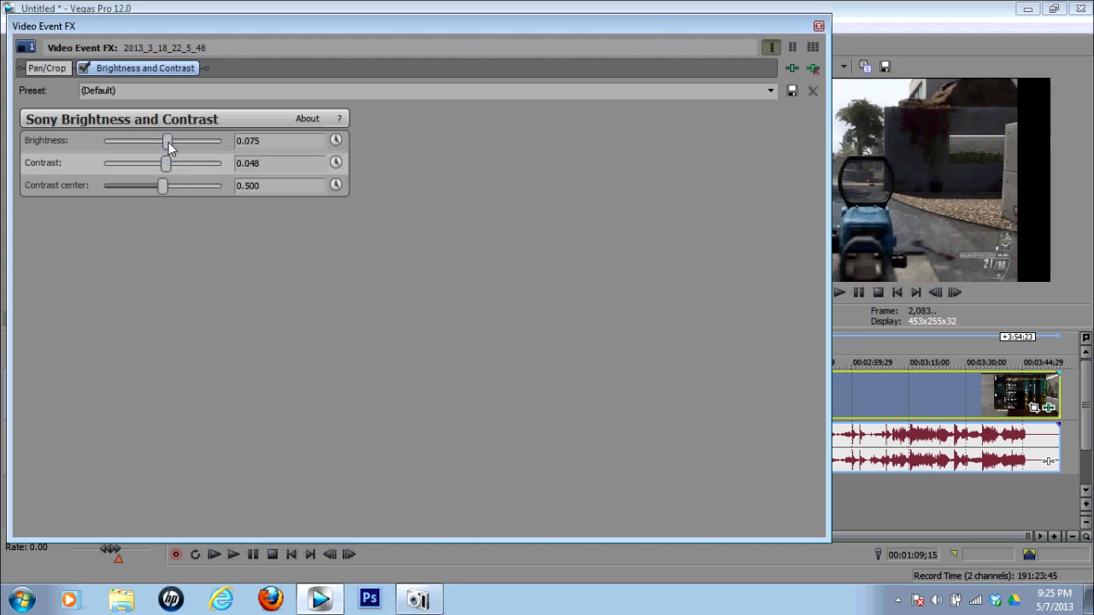
{"action": "left_click_drag", "start_coordinate": [167, 141], "coordinate": [165, 141]}
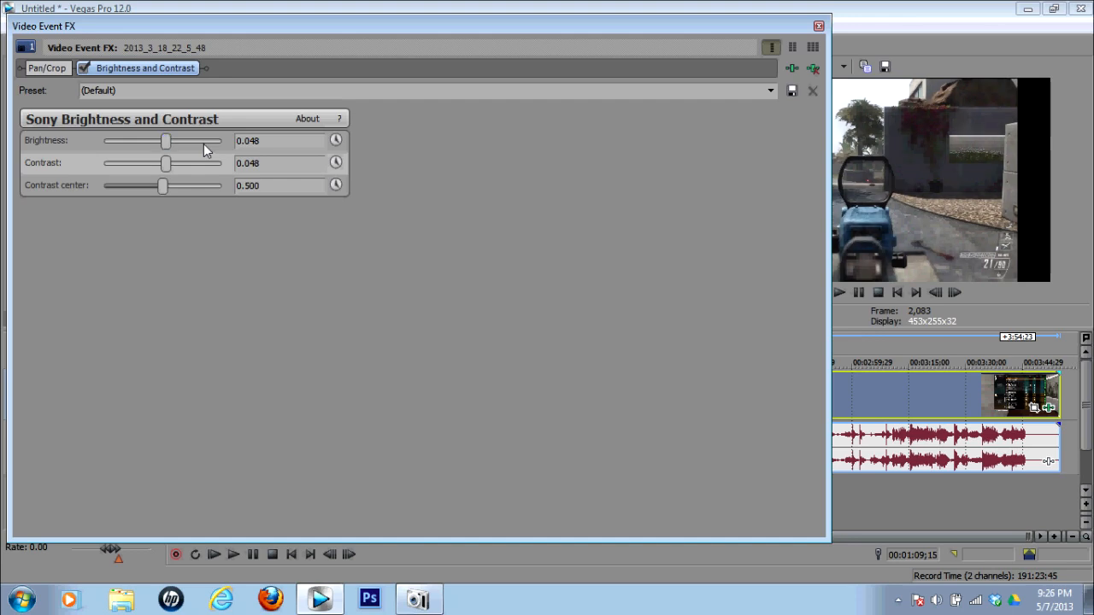
{"action": "mouse_move", "coordinate": [137, 154]}
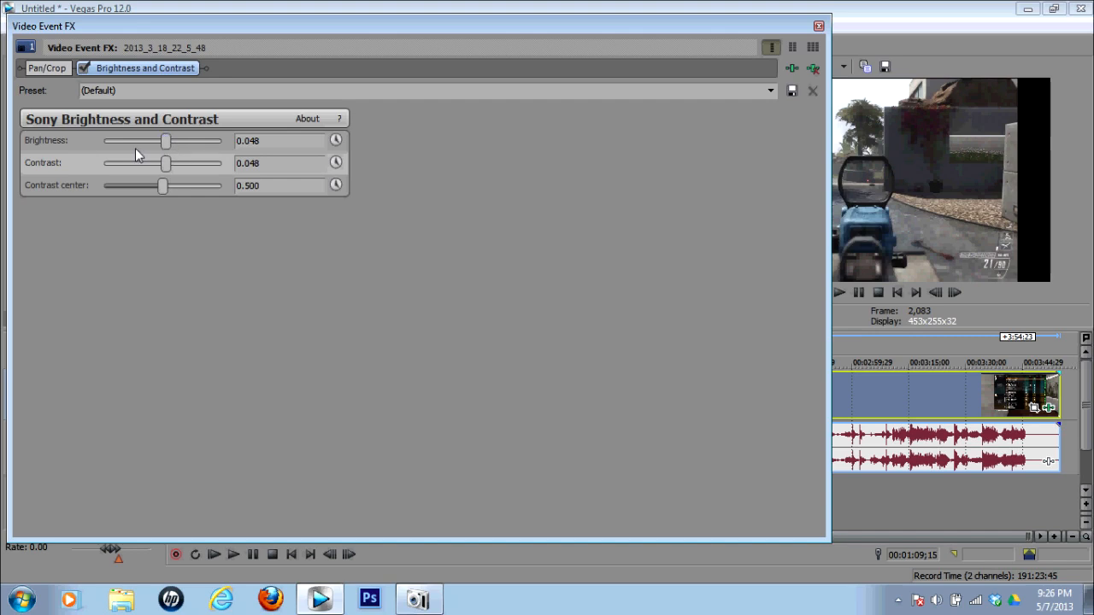
{"action": "mouse_move", "coordinate": [166, 165]}
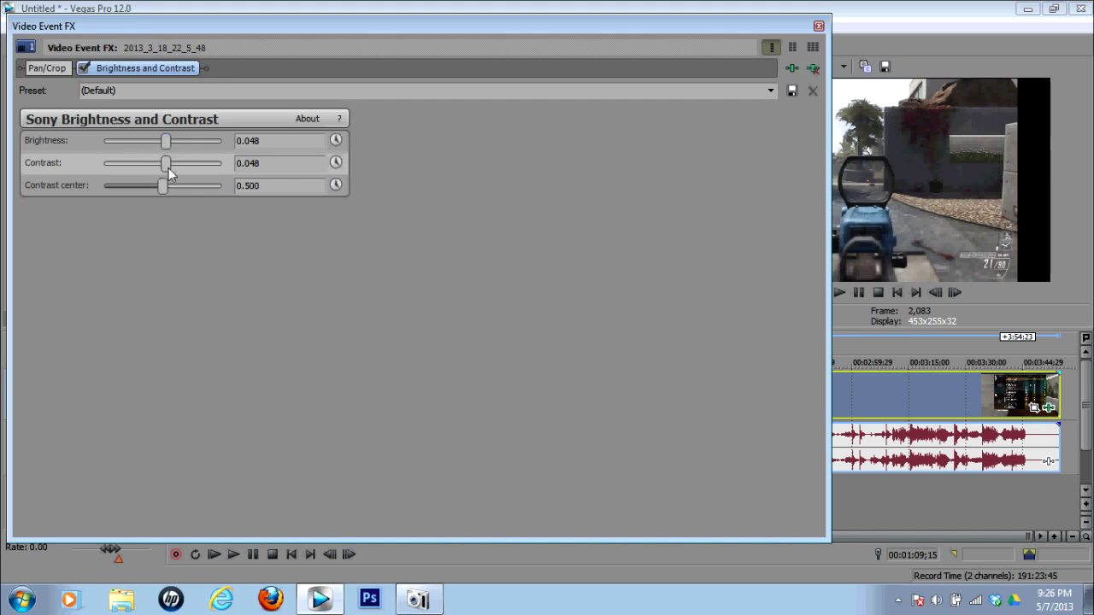
{"action": "mouse_move", "coordinate": [271, 173]}
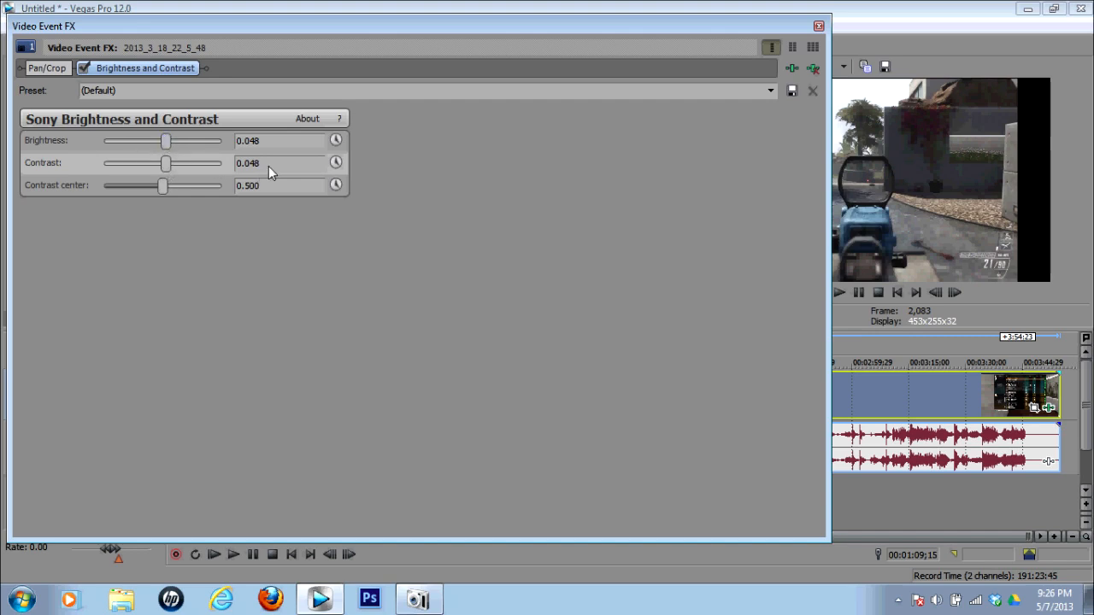
{"action": "mouse_move", "coordinate": [631, 100]}
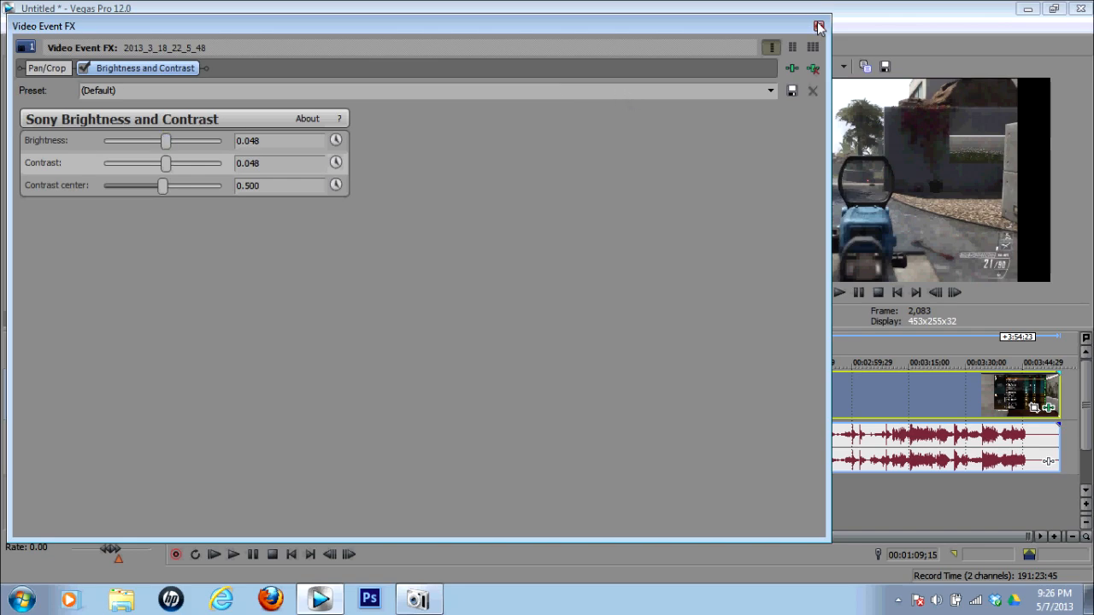
{"action": "left_click", "coordinate": [818, 25]}
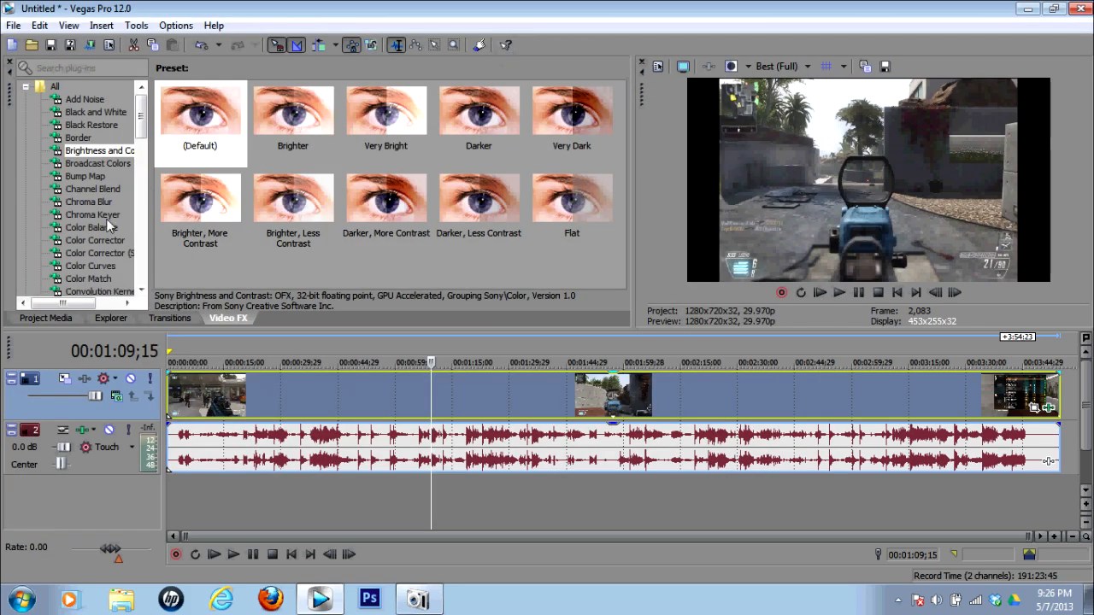
{"action": "left_click", "coordinate": [95, 240]}
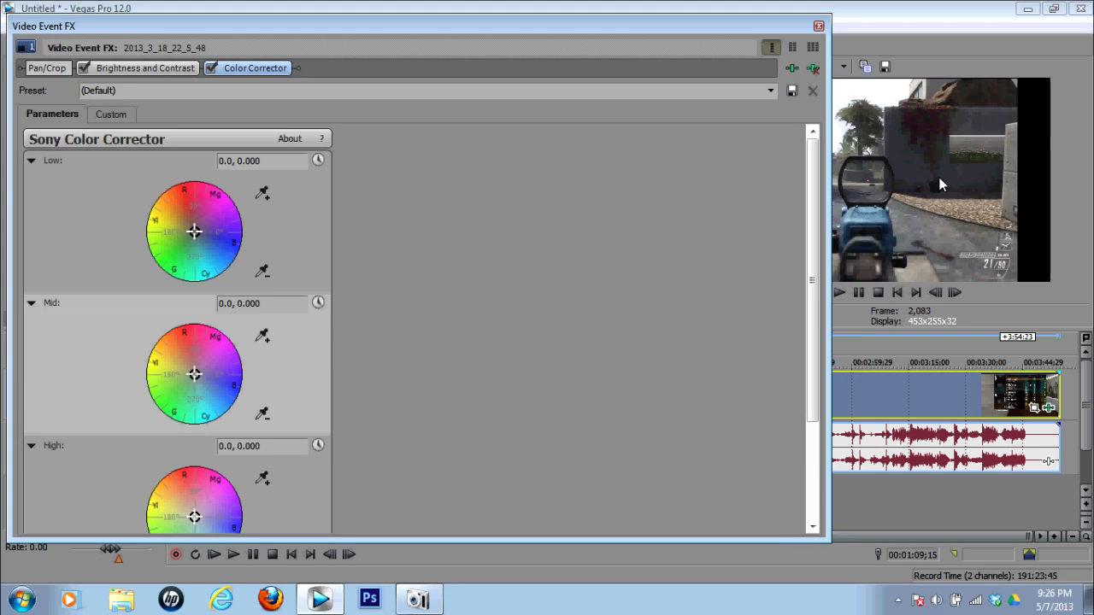
Set Color Corrector saturation to 1.490, then add the Color Curves effect
{"action": "scroll", "scroll_direction": "down", "scroll_amount": 3}
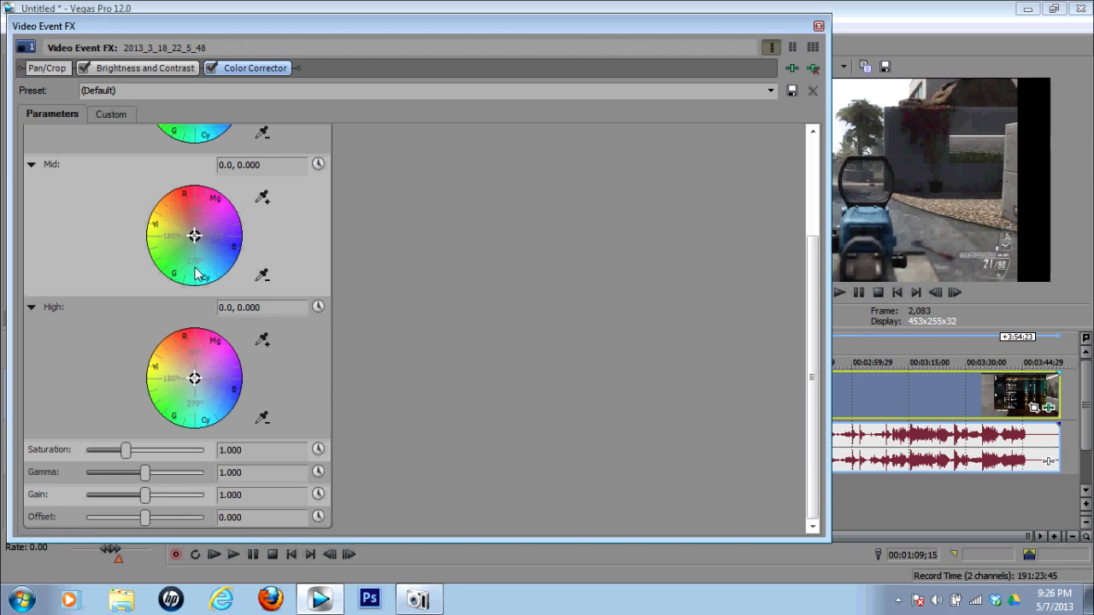
{"action": "mouse_move", "coordinate": [156, 451]}
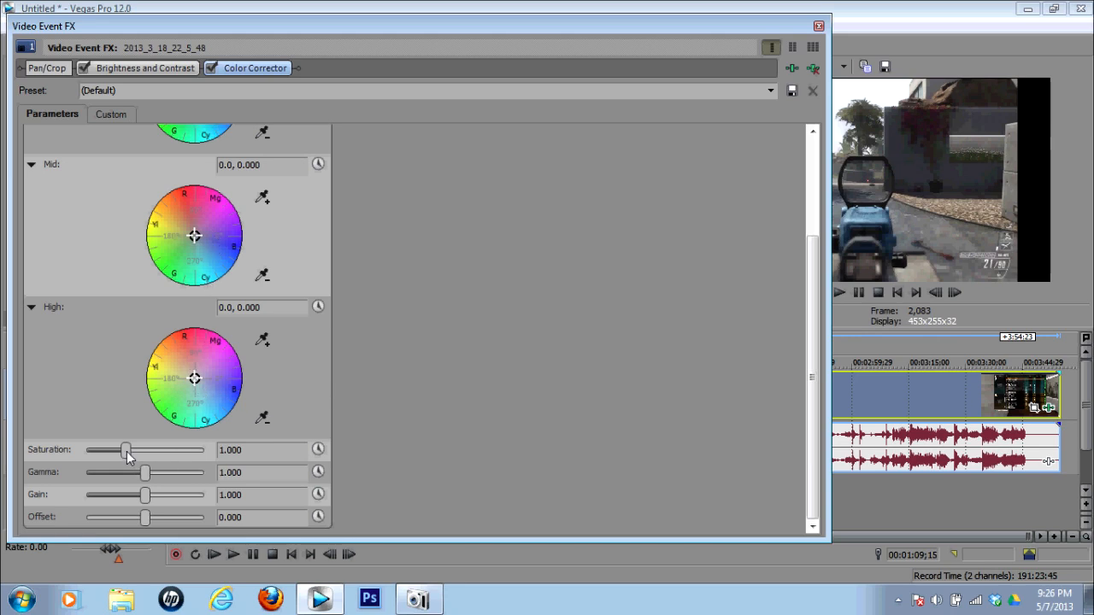
{"action": "left_click_drag", "start_coordinate": [127, 451], "coordinate": [141, 450]}
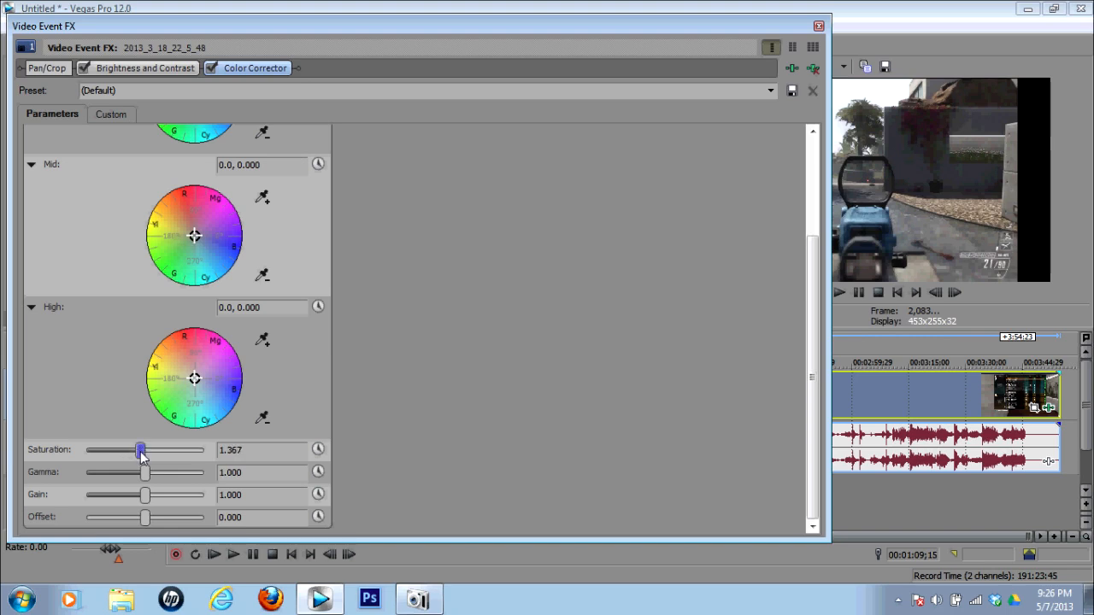
{"action": "left_click_drag", "start_coordinate": [141, 450], "coordinate": [145, 450]}
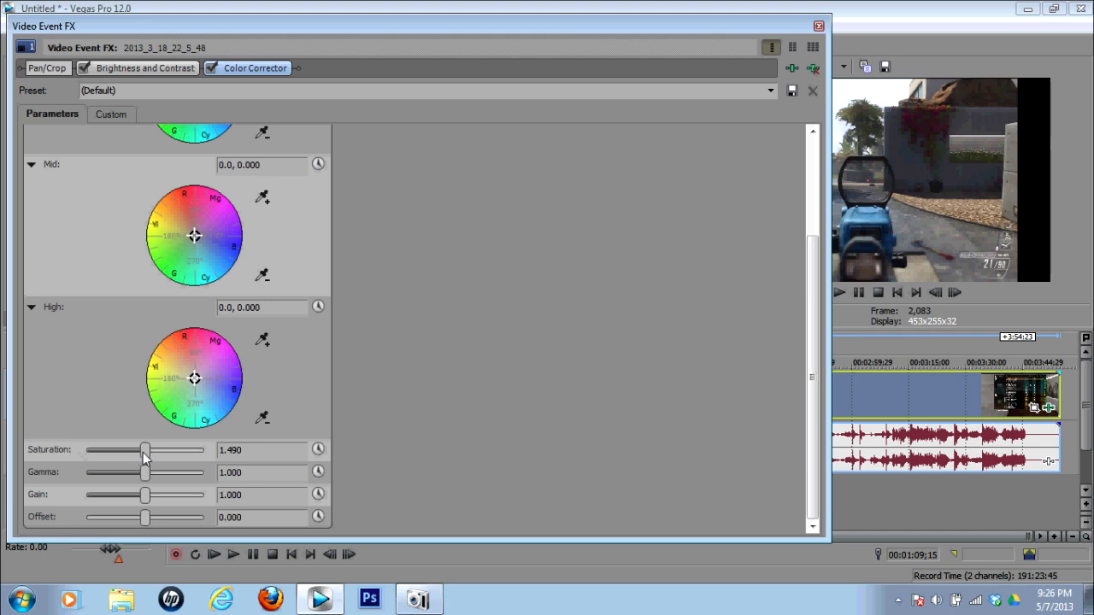
{"action": "mouse_move", "coordinate": [278, 462]}
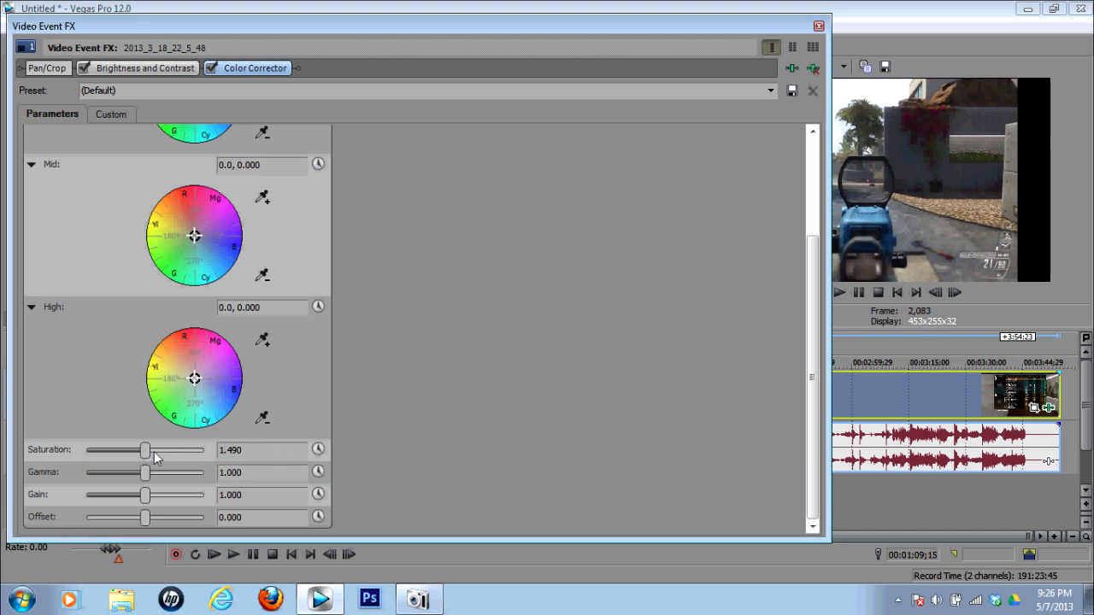
{"action": "mouse_move", "coordinate": [748, 69]}
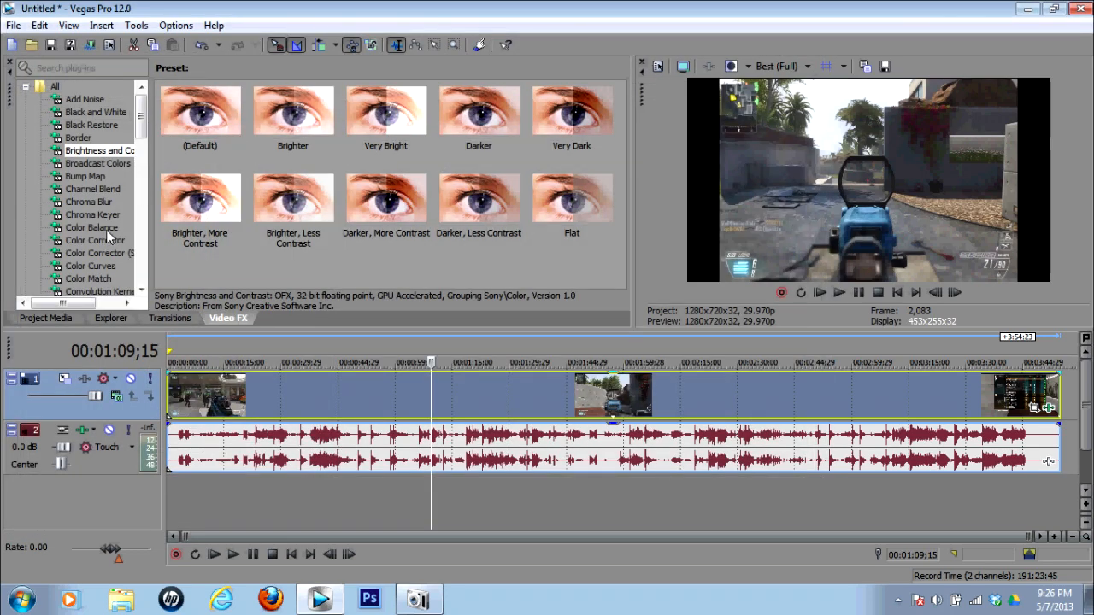
{"action": "left_click", "coordinate": [90, 266]}
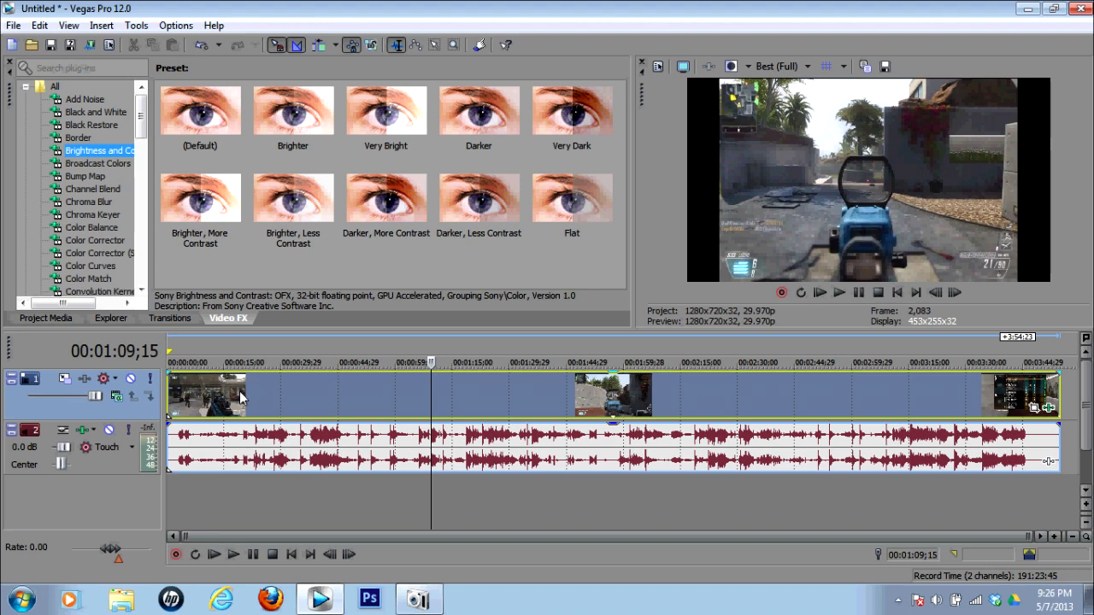
{"action": "left_click", "coordinate": [342, 68]}
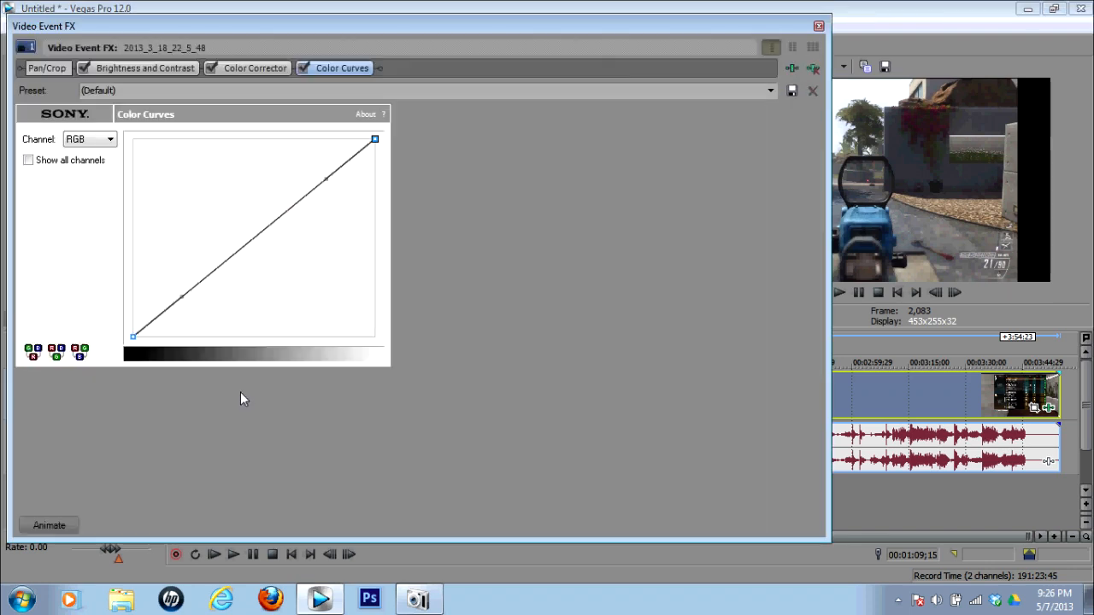
{"action": "mouse_move", "coordinate": [182, 297]}
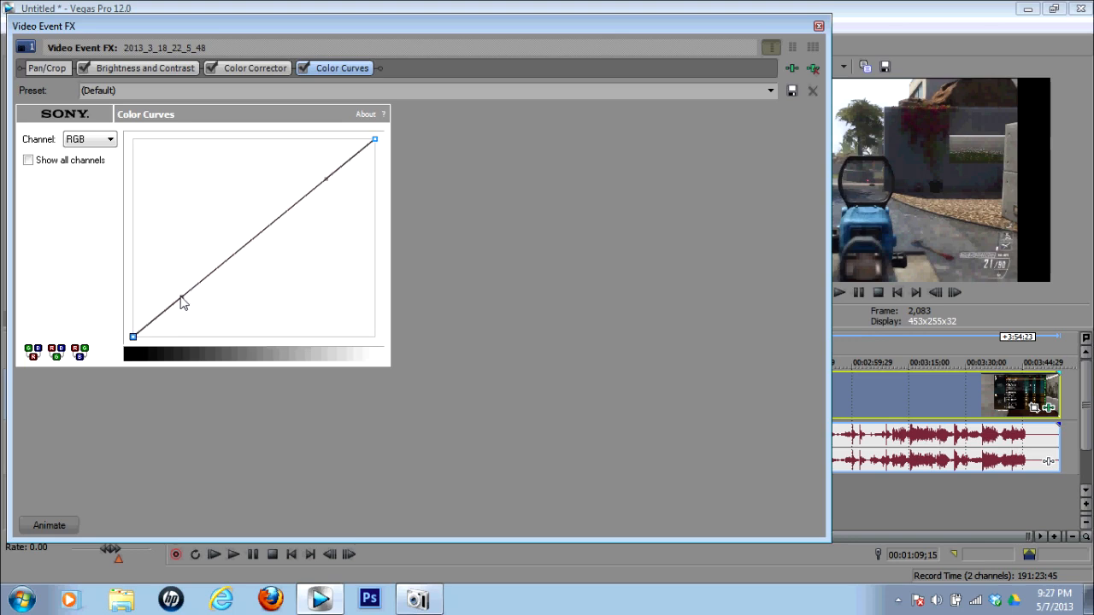
Shape the Color Curves RGB curve into an S-curve and close the FX window
{"action": "left_click_drag", "start_coordinate": [184, 303], "coordinate": [216, 326]}
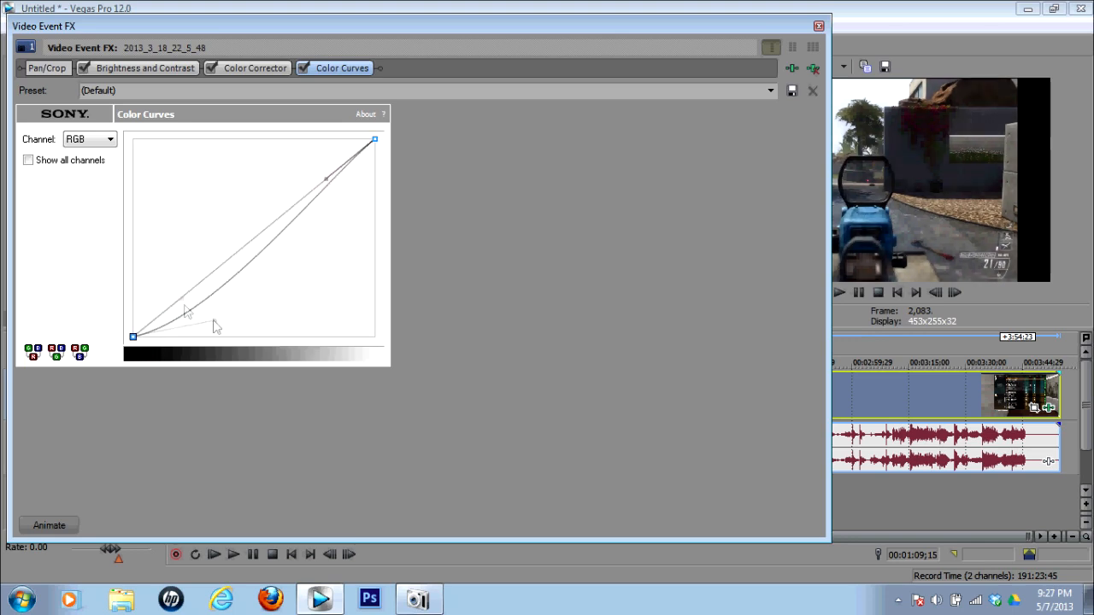
{"action": "left_click_drag", "start_coordinate": [188, 308], "coordinate": [218, 329]}
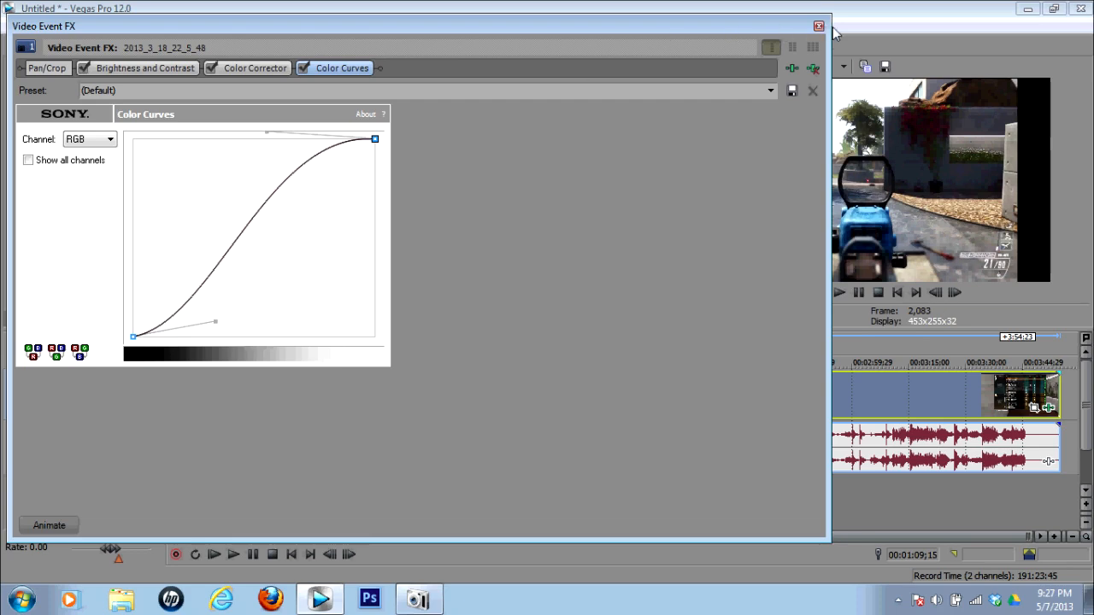
{"action": "left_click", "coordinate": [818, 26]}
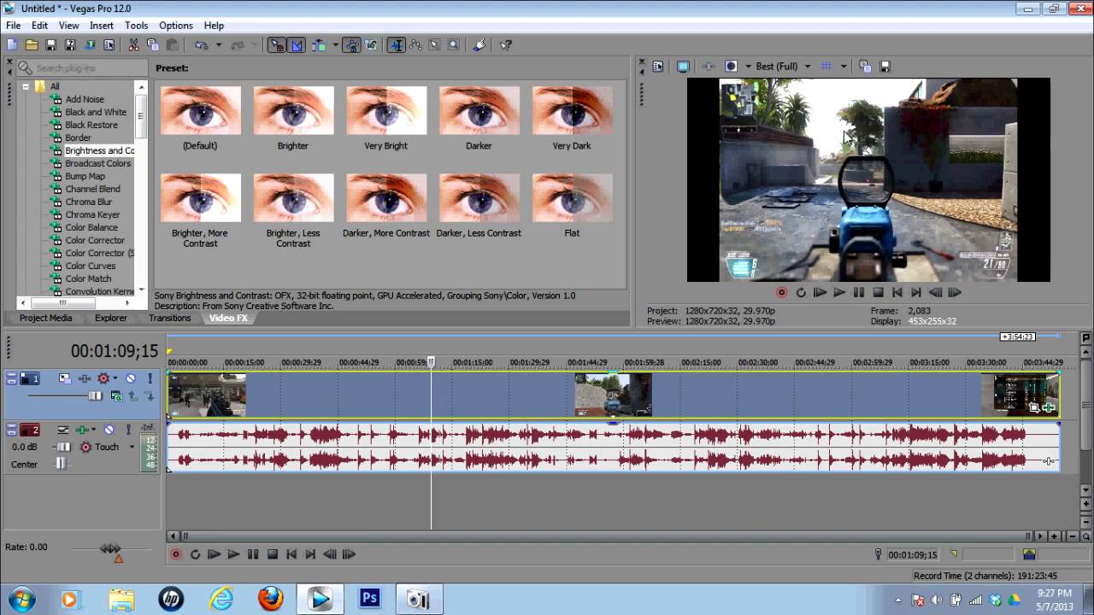
{"action": "mouse_move", "coordinate": [523, 322]}
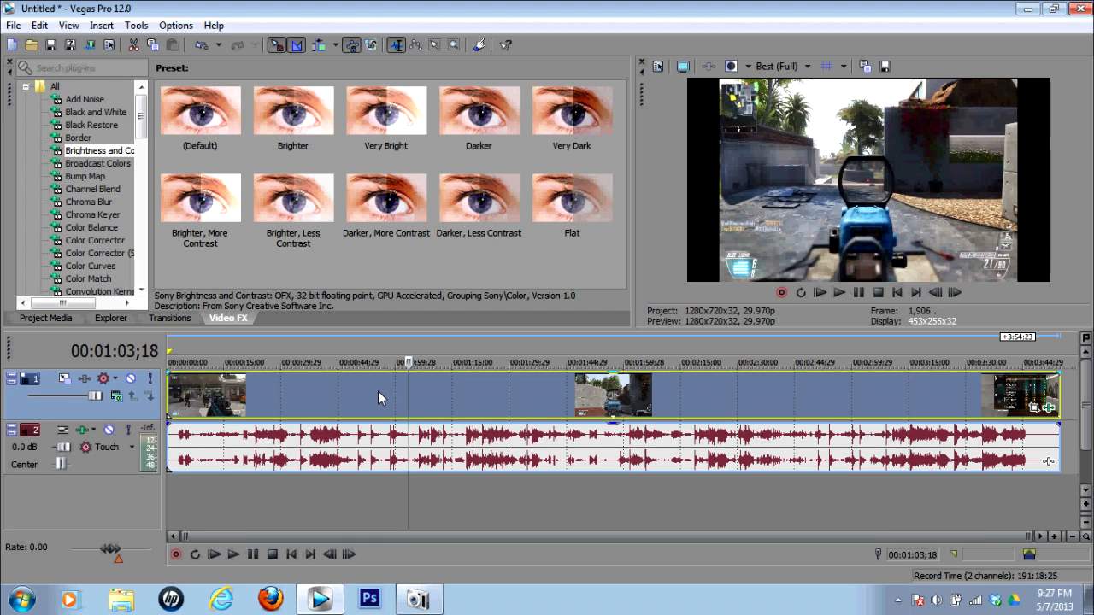
{"action": "left_click", "coordinate": [379, 397]}
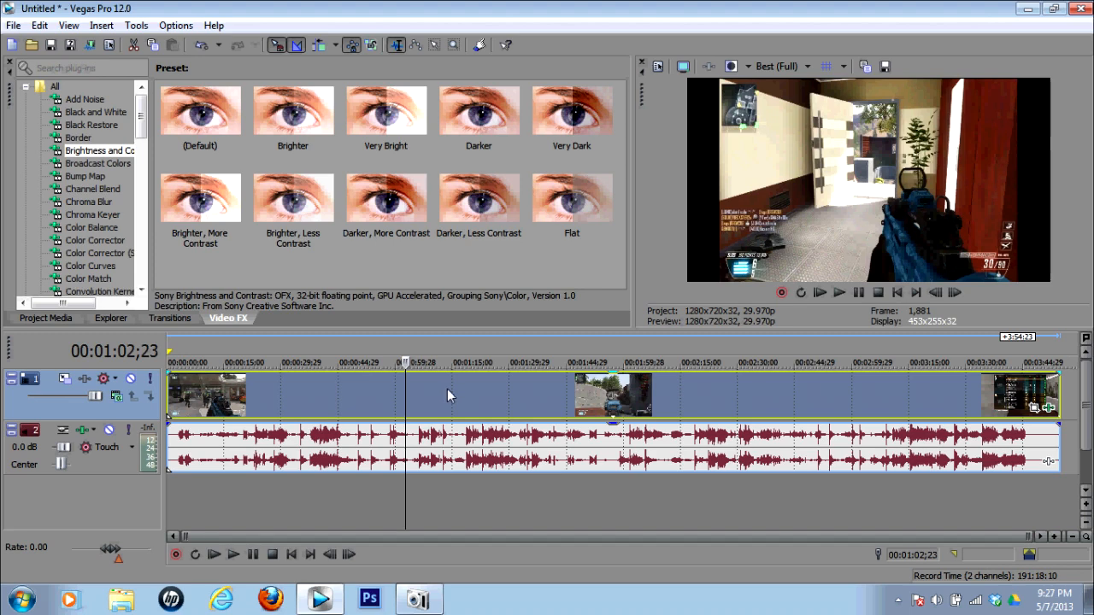
{"action": "mouse_move", "coordinate": [338, 394]}
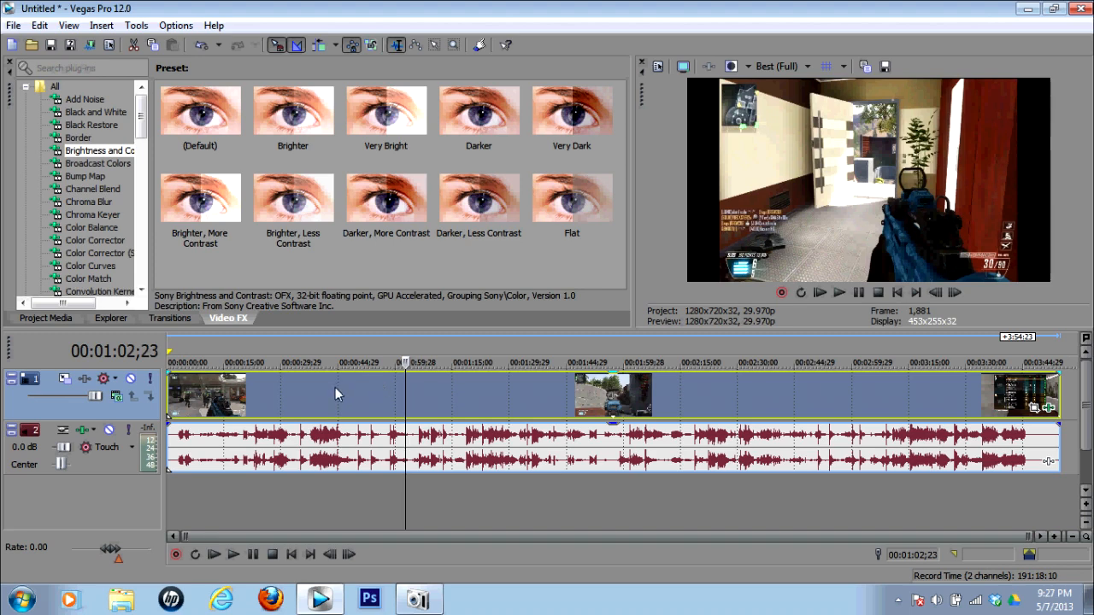
{"action": "left_click", "coordinate": [335, 362]}
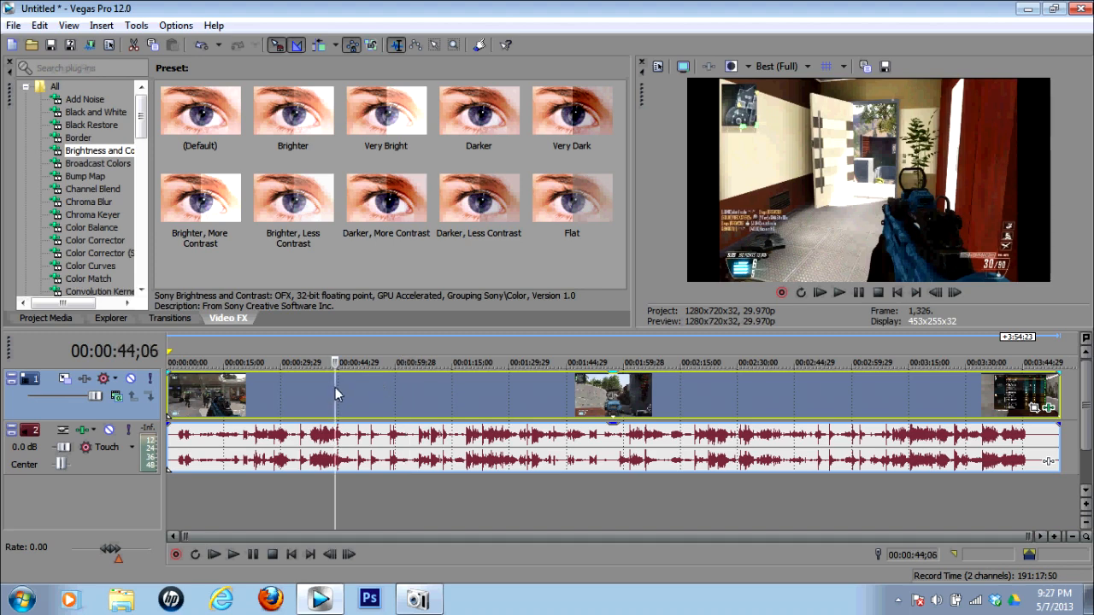
{"action": "mouse_move", "coordinate": [299, 394]}
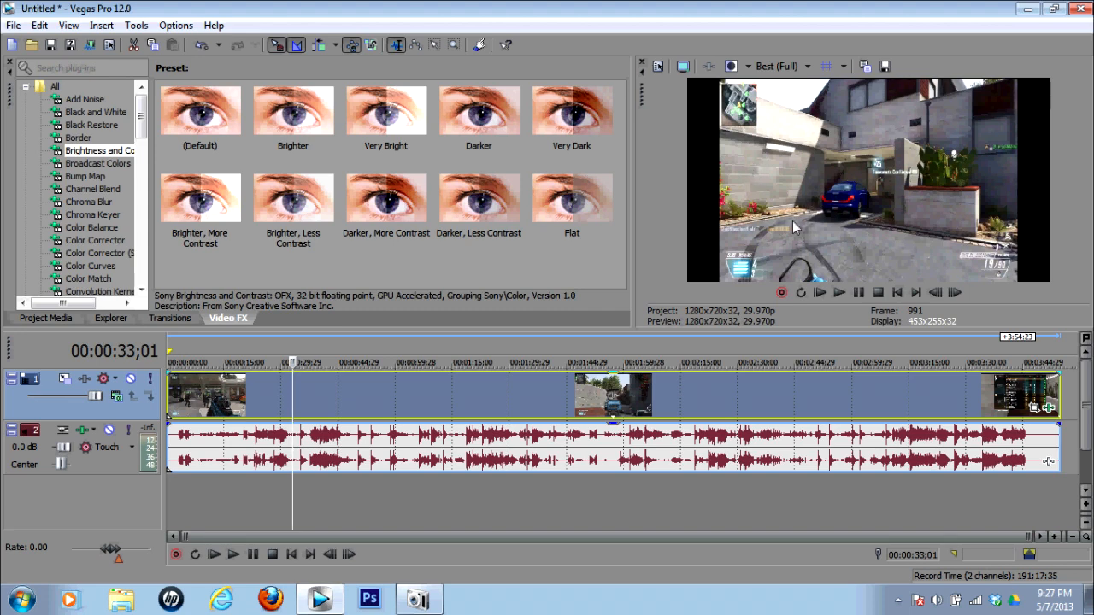
{"action": "mouse_move", "coordinate": [778, 186]}
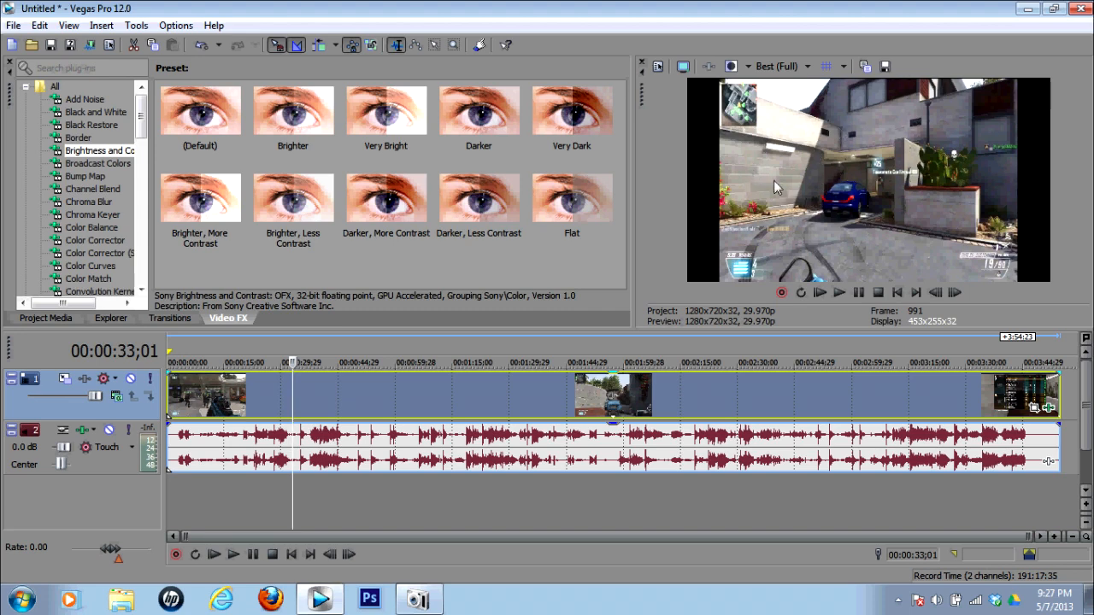